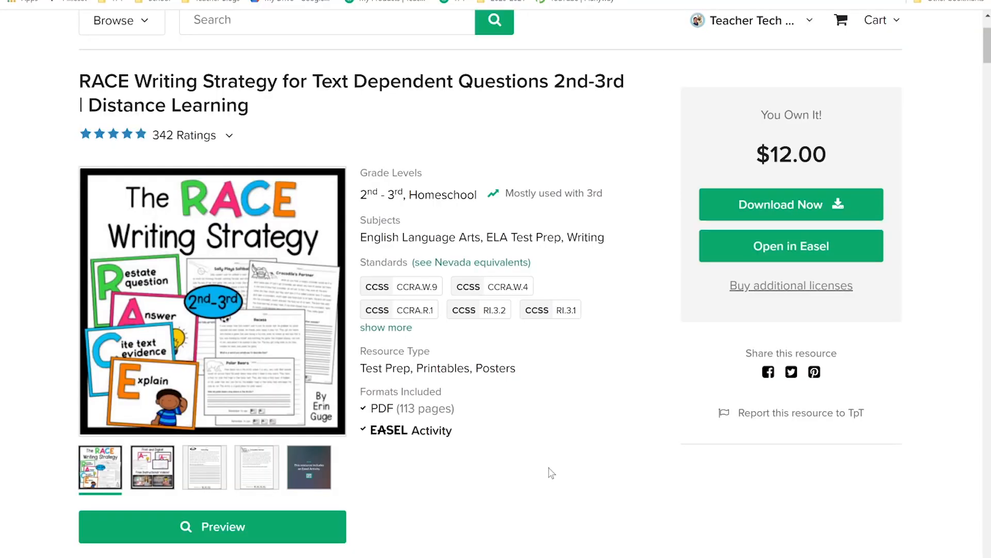
mouse_move(517, 497)
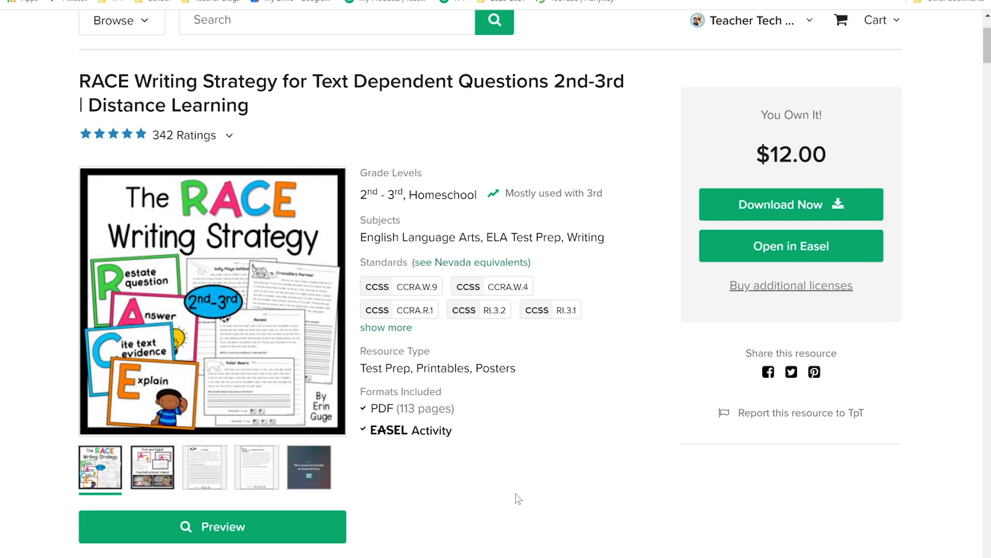
mouse_move(388, 430)
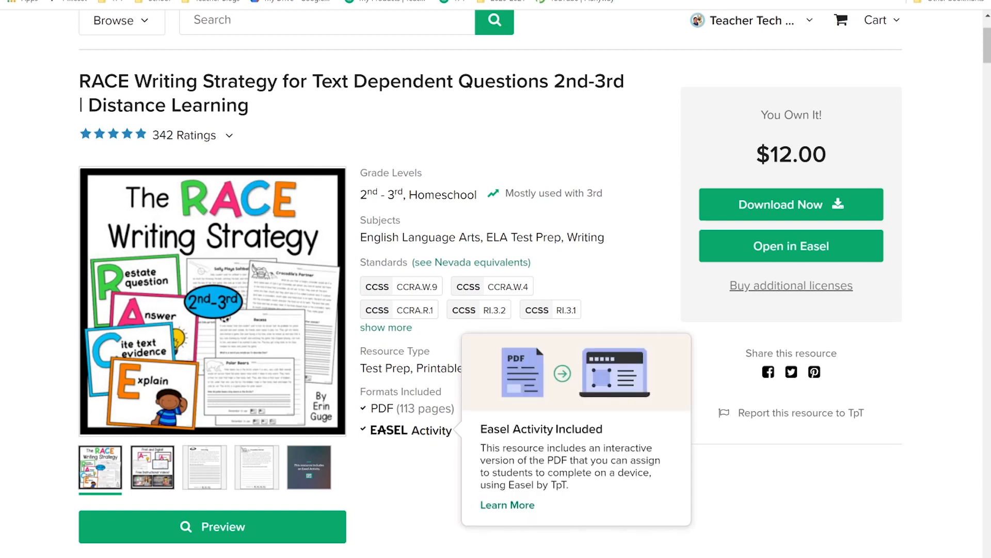
mouse_move(500, 456)
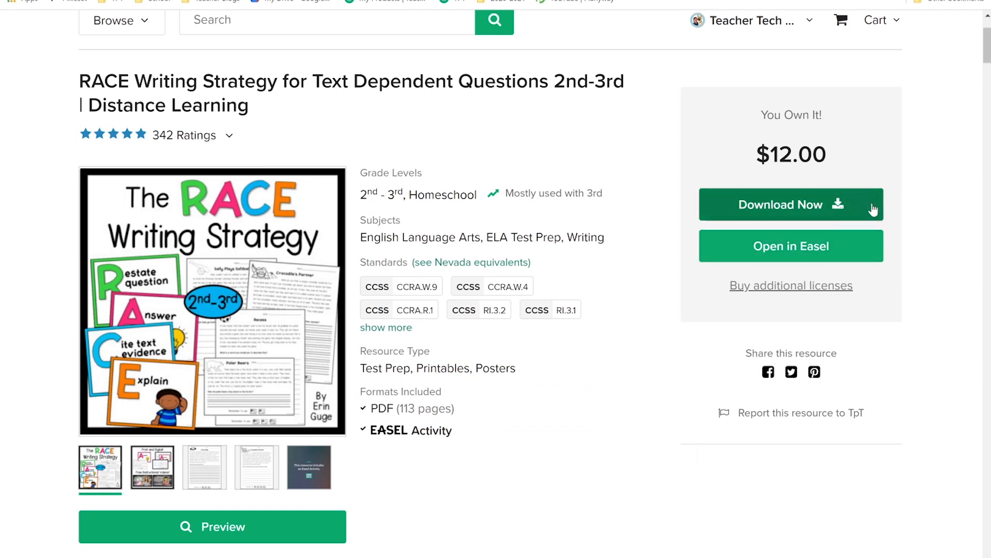
mouse_move(920, 268)
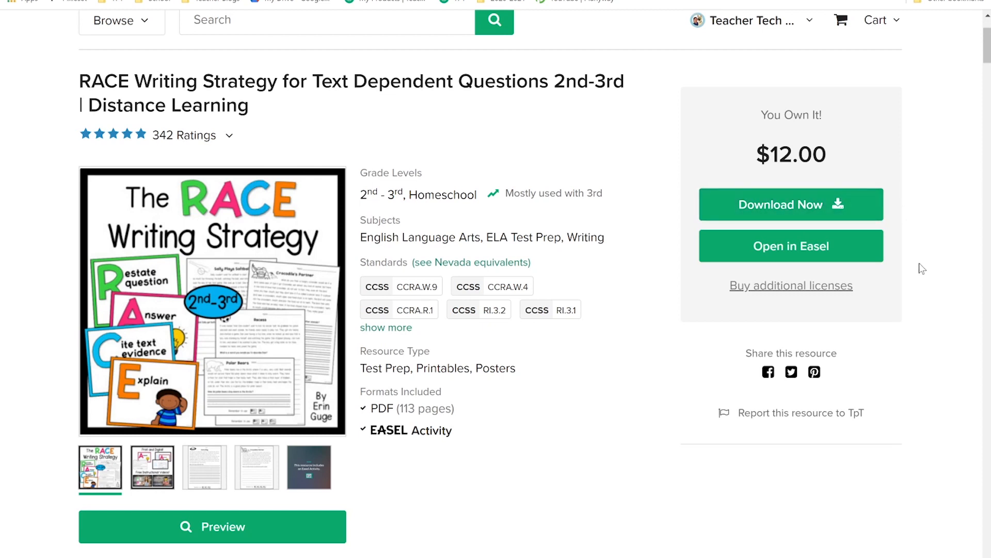
mouse_move(830, 249)
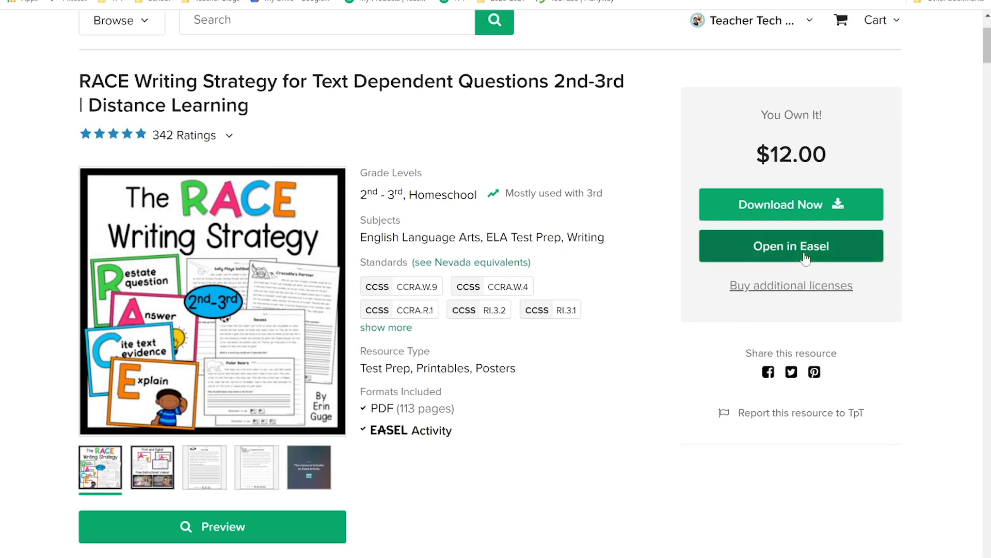
Open the purchased RACE Writing Strategy resource in Easel and find it in My Activities
click(791, 245)
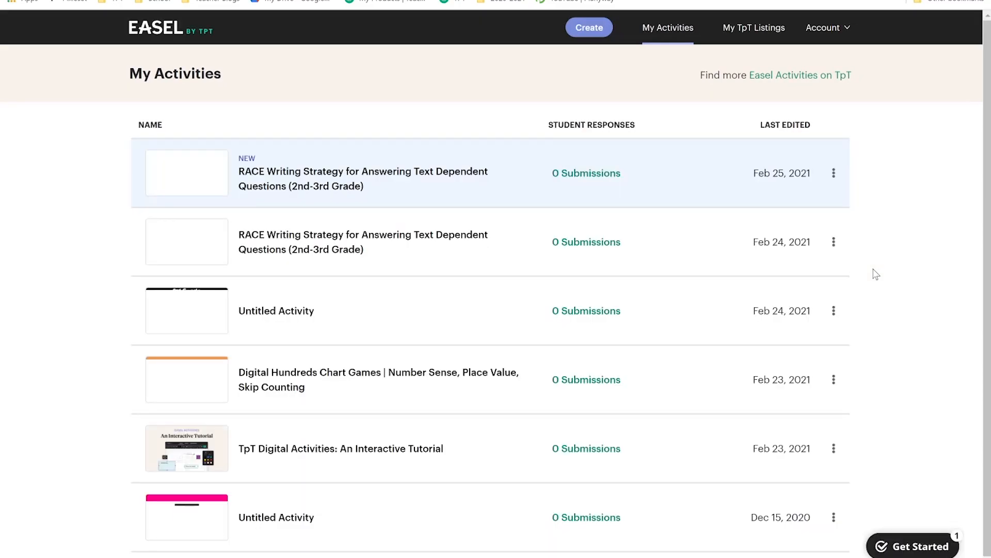
click(917, 545)
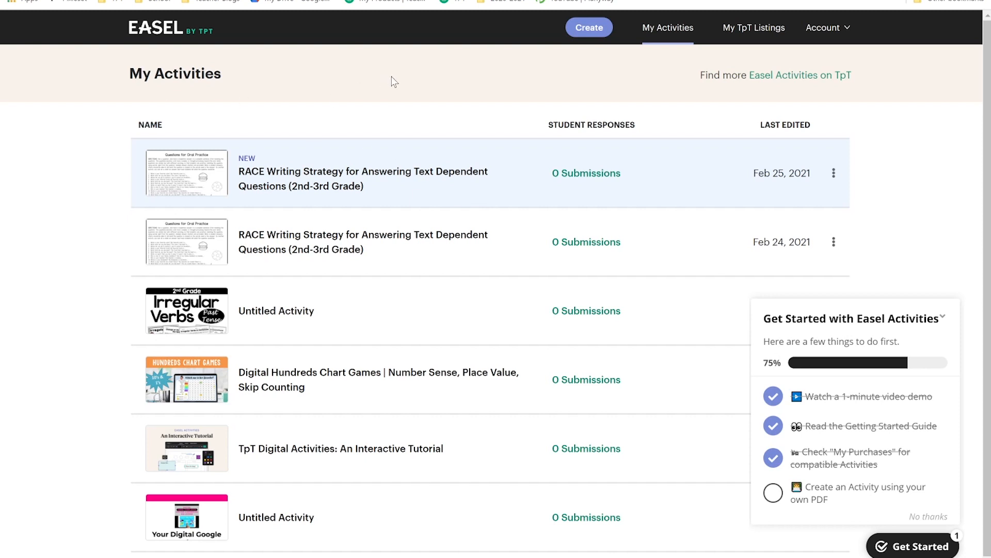
mouse_move(404, 171)
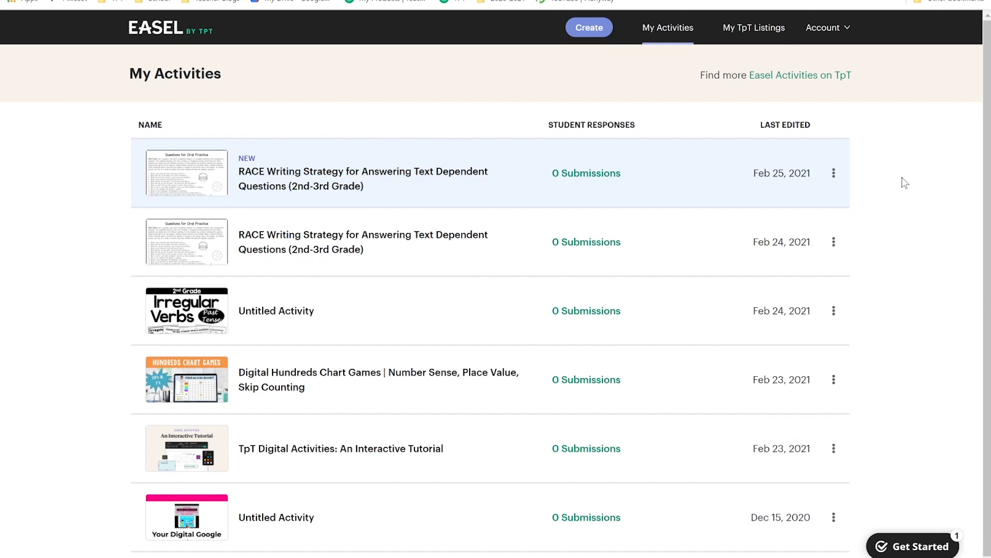
mouse_move(794, 197)
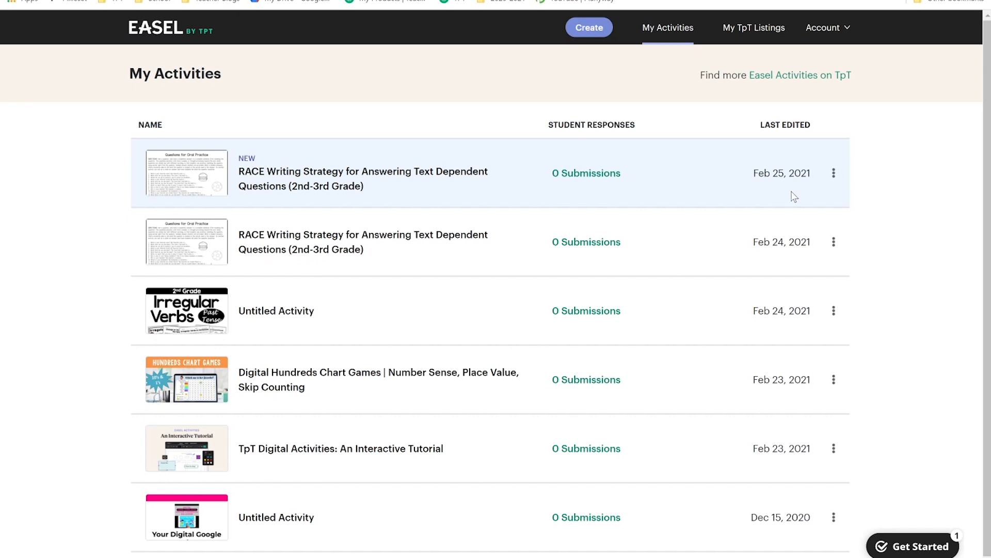
mouse_move(422, 181)
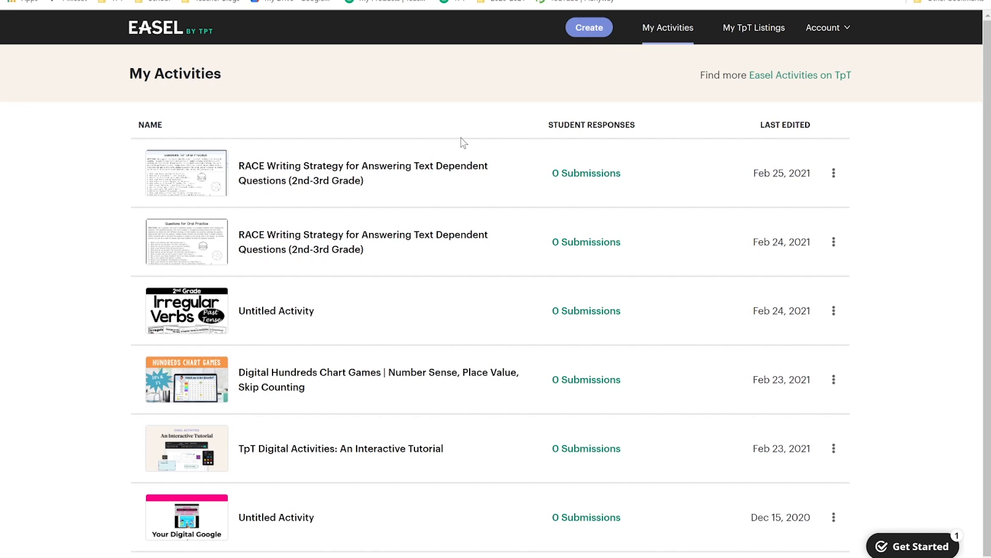
mouse_move(456, 138)
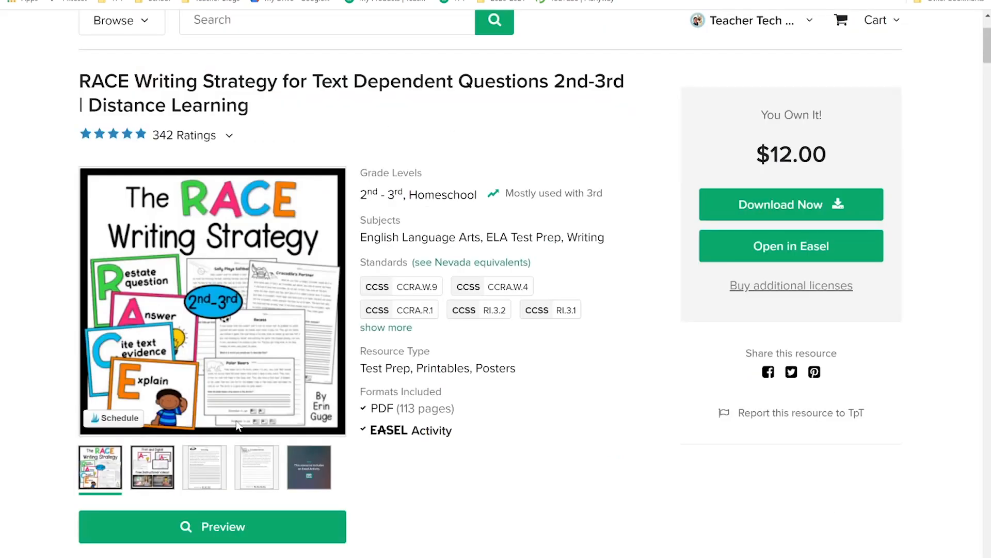
click(790, 246)
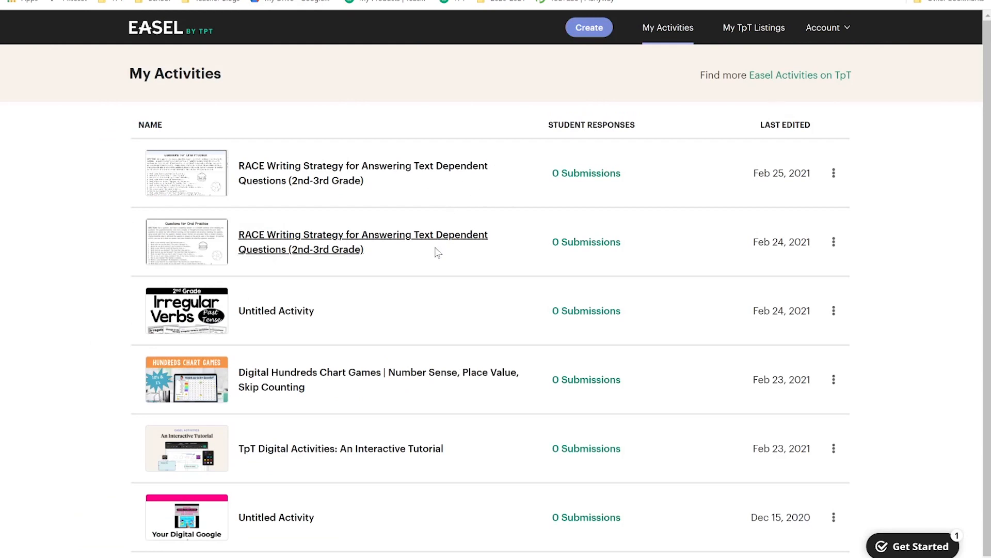
mouse_move(433, 210)
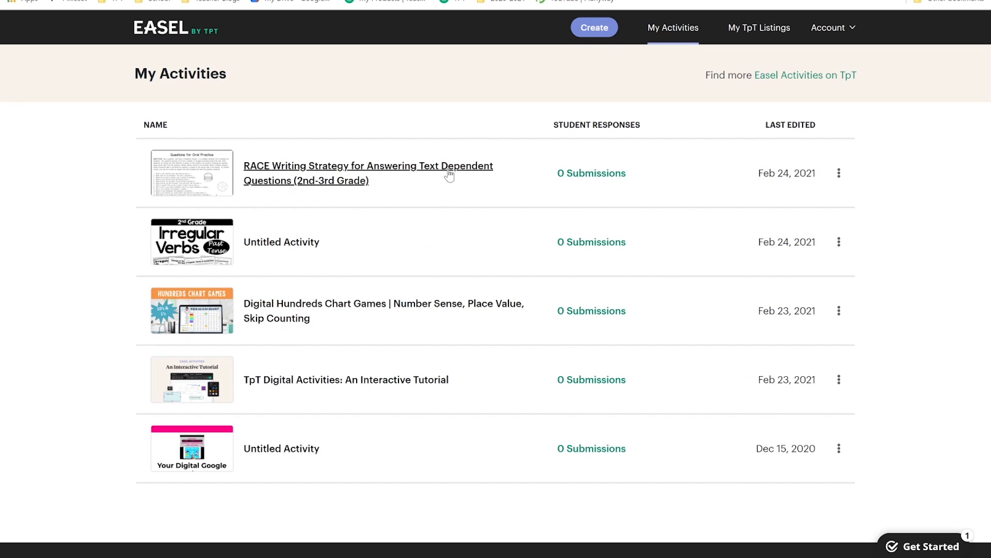
click(368, 166)
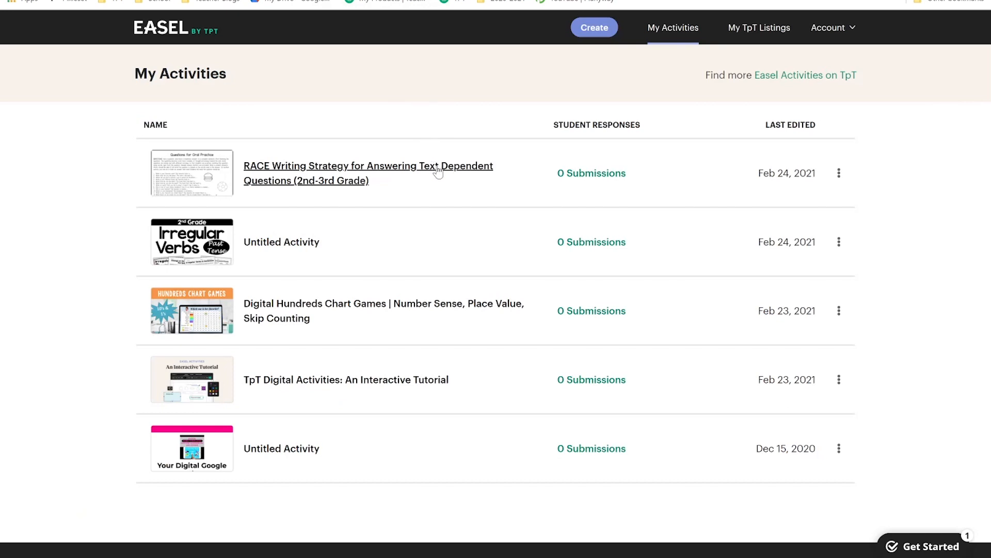
mouse_move(462, 241)
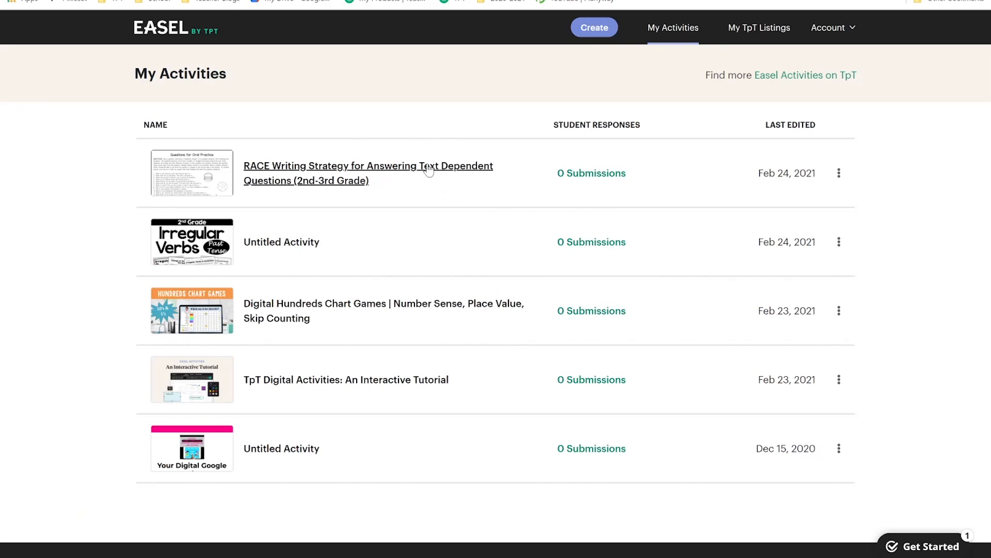
Preview the RACE Writing Strategy activity's pages as a student, then return to Prepare
click(368, 166)
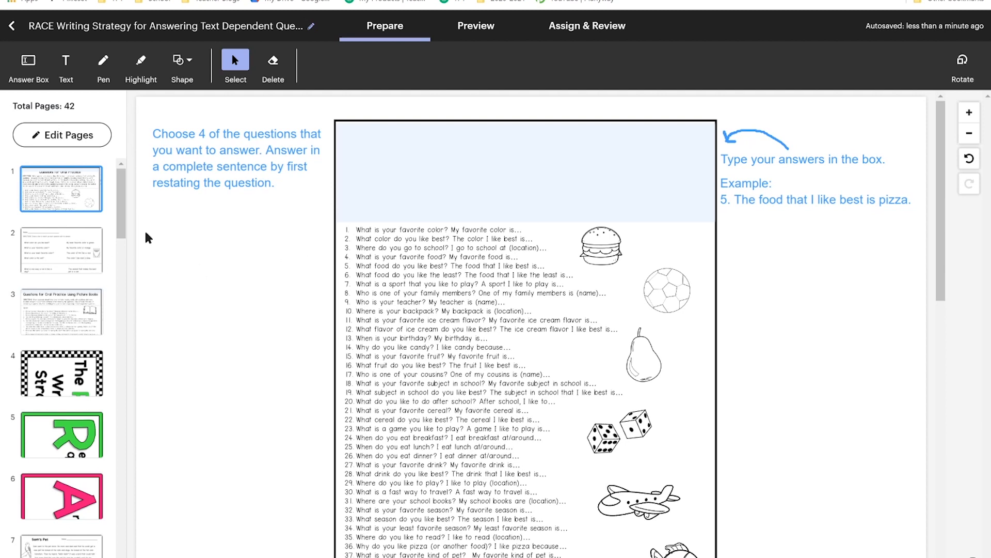
click(235, 158)
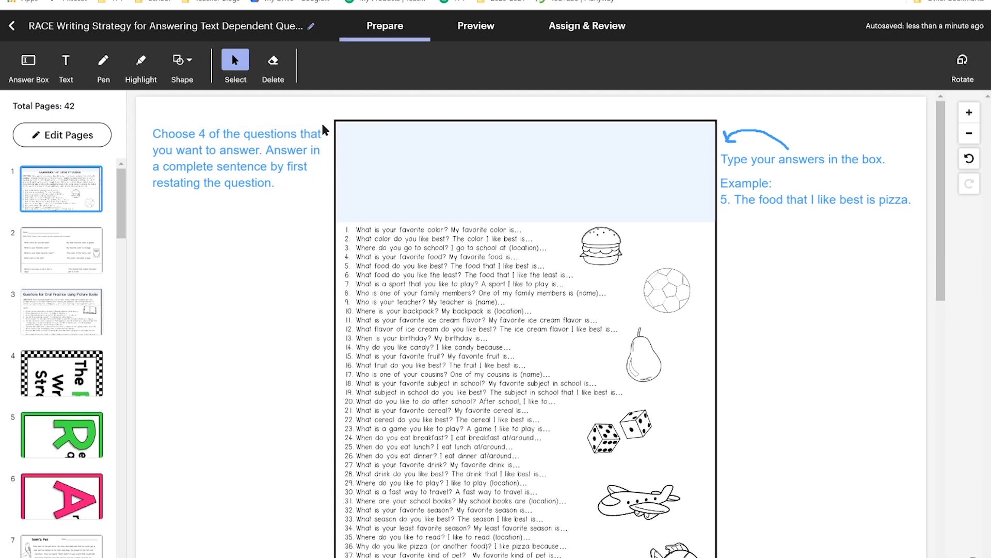
click(236, 158)
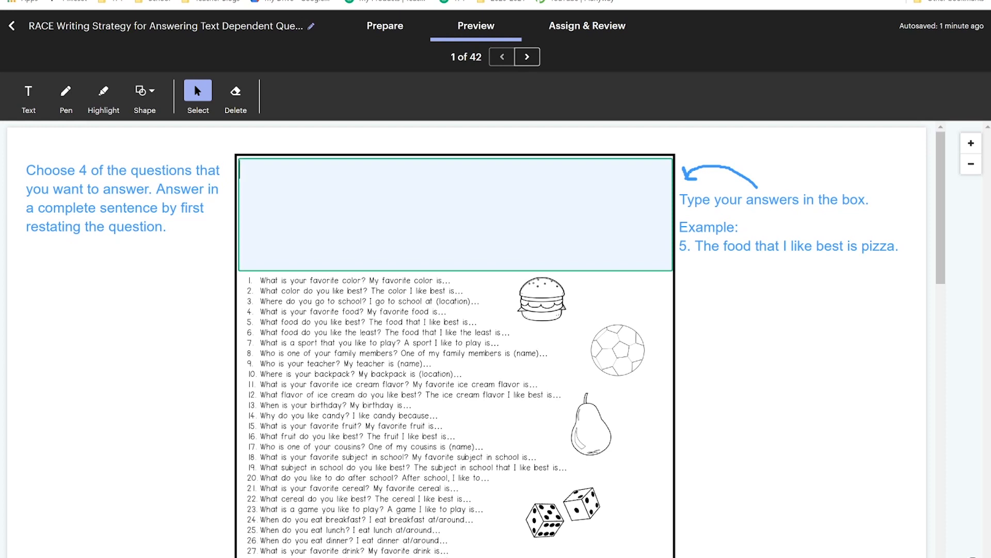
click(385, 25)
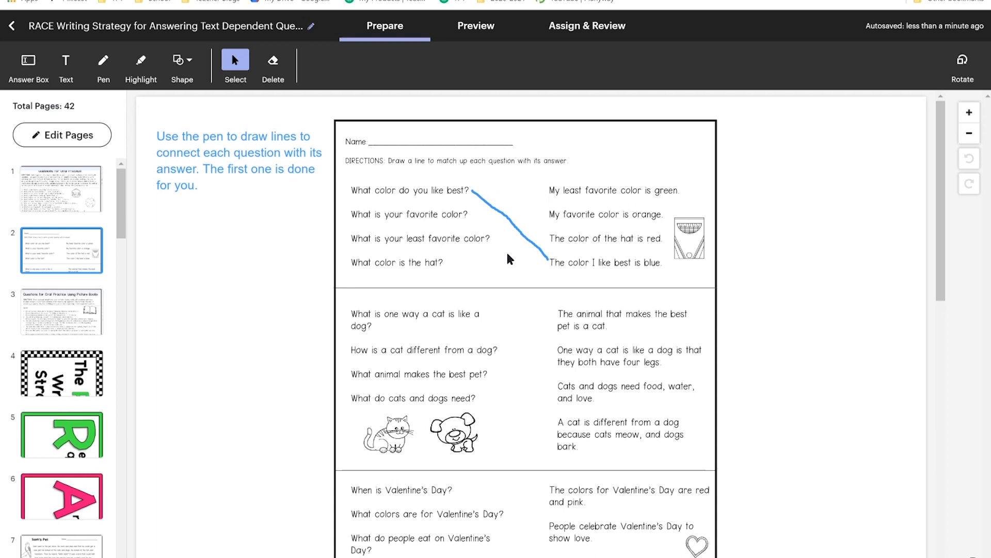
mouse_move(475, 26)
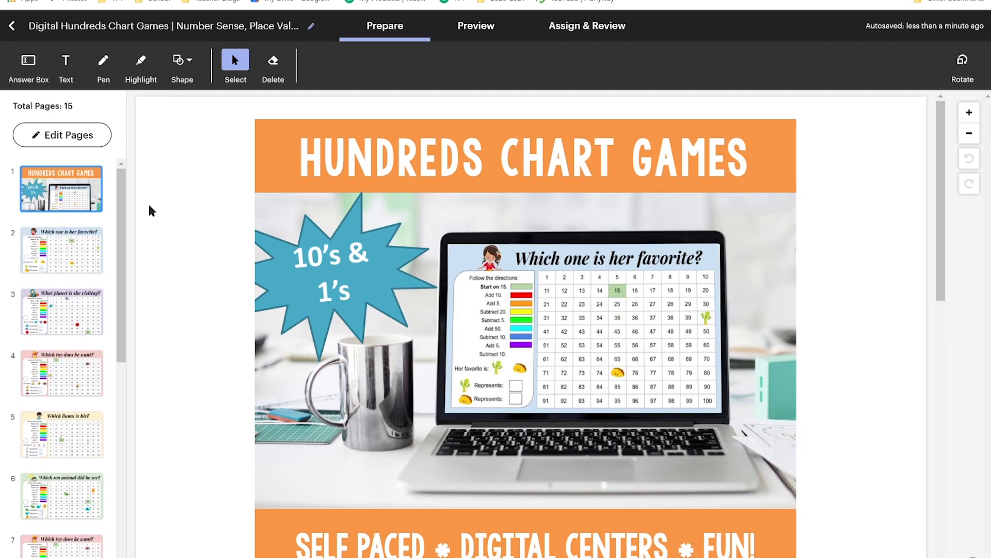
mouse_move(78, 261)
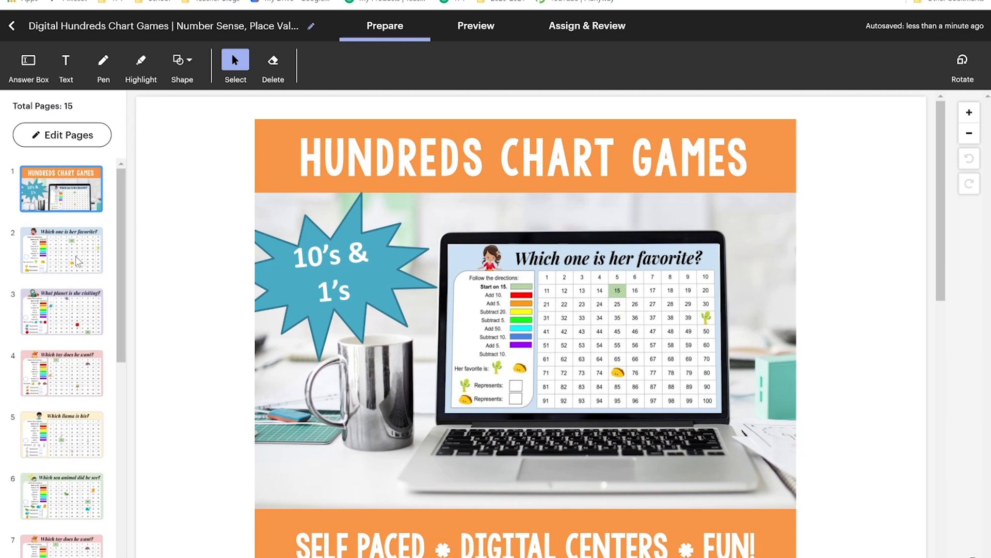
Open Edit Pages for the Digital Hundreds Chart Games activity
click(62, 250)
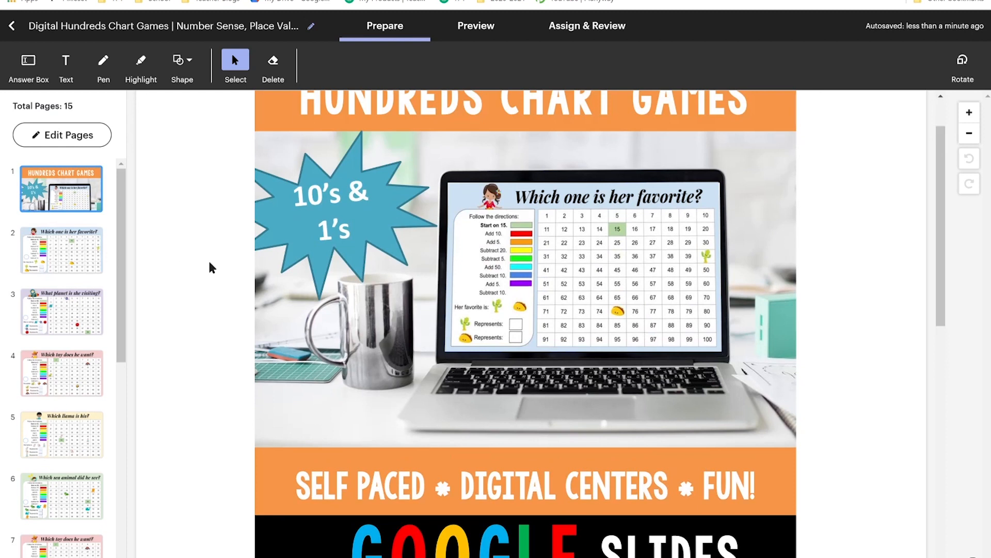
mouse_move(73, 155)
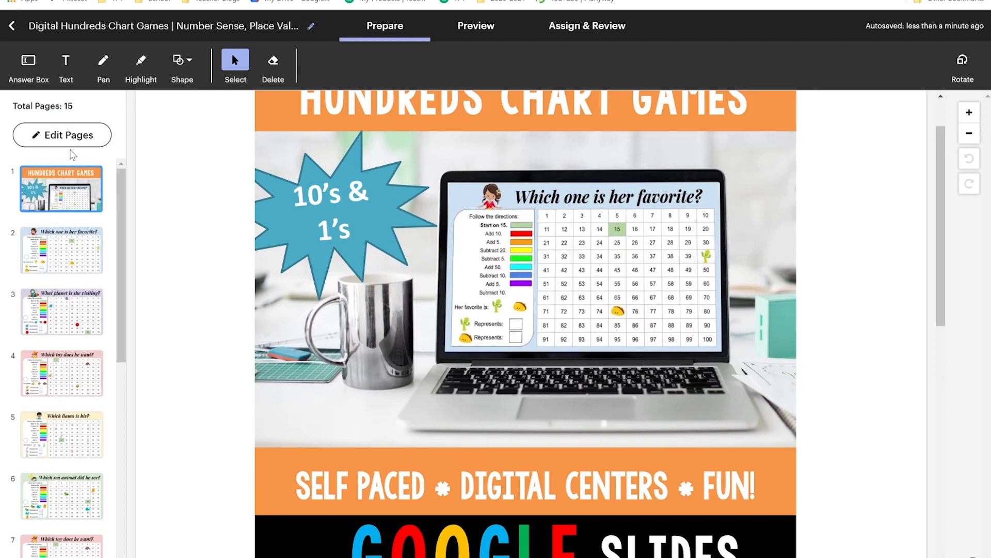
mouse_move(92, 154)
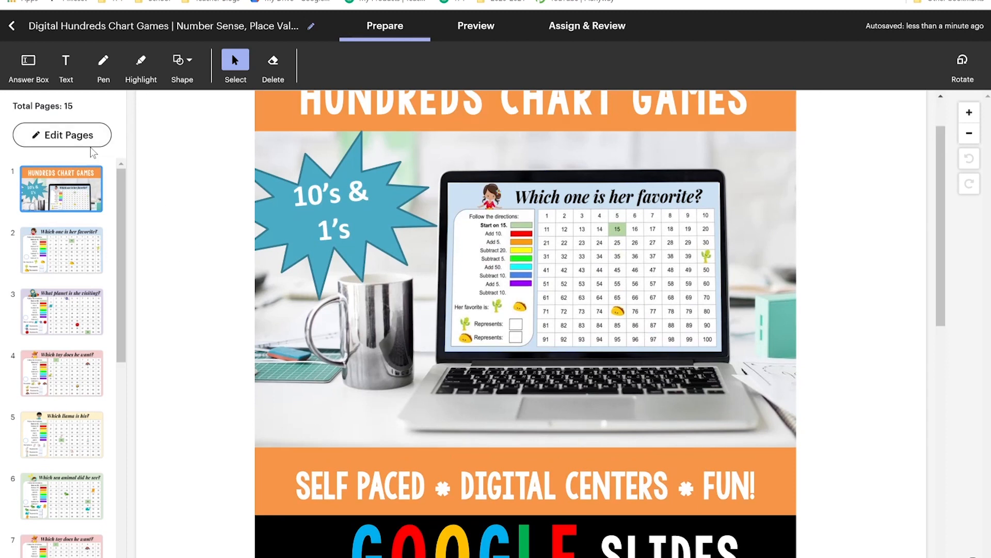
click(62, 135)
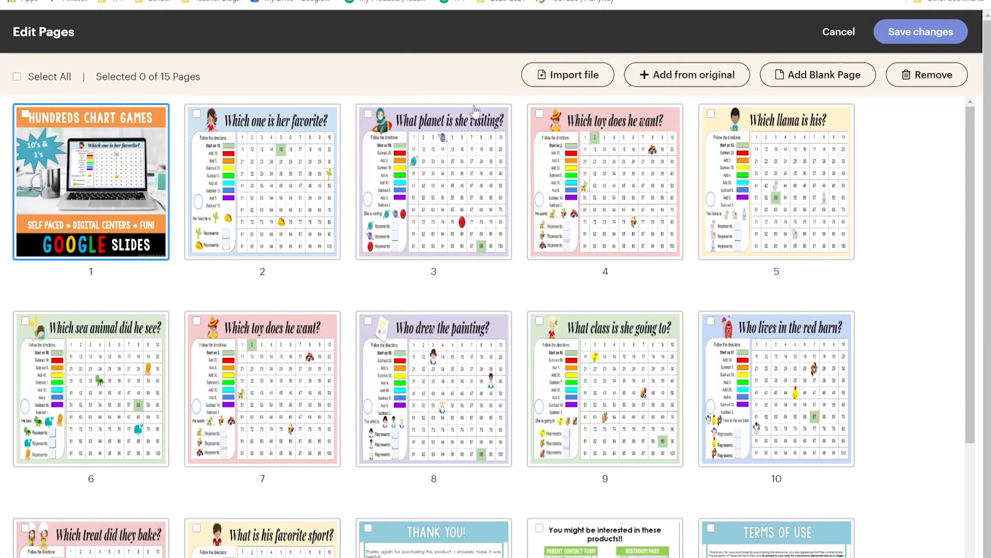
Select pages 5–15, remove them, and save the four-page activity
click(567, 74)
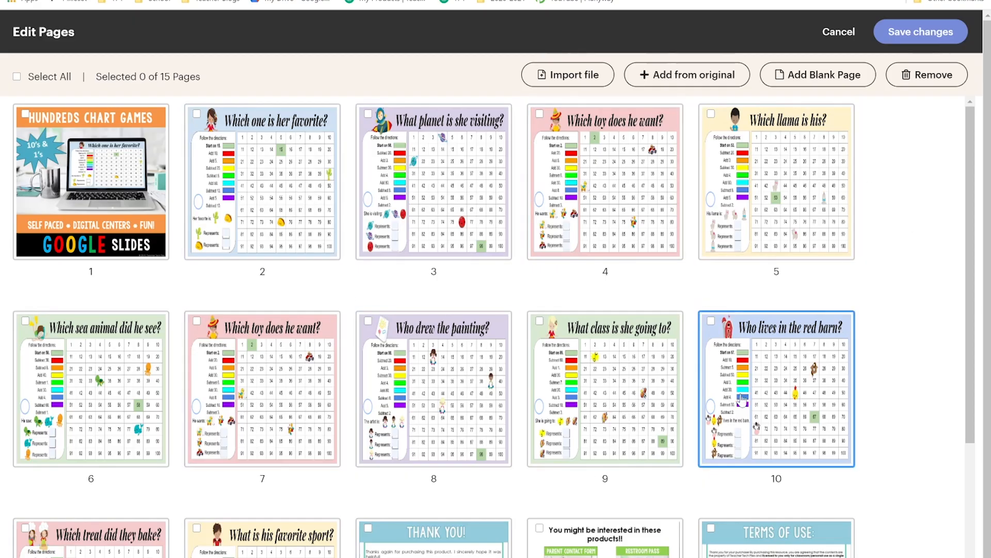
scroll(down, 3)
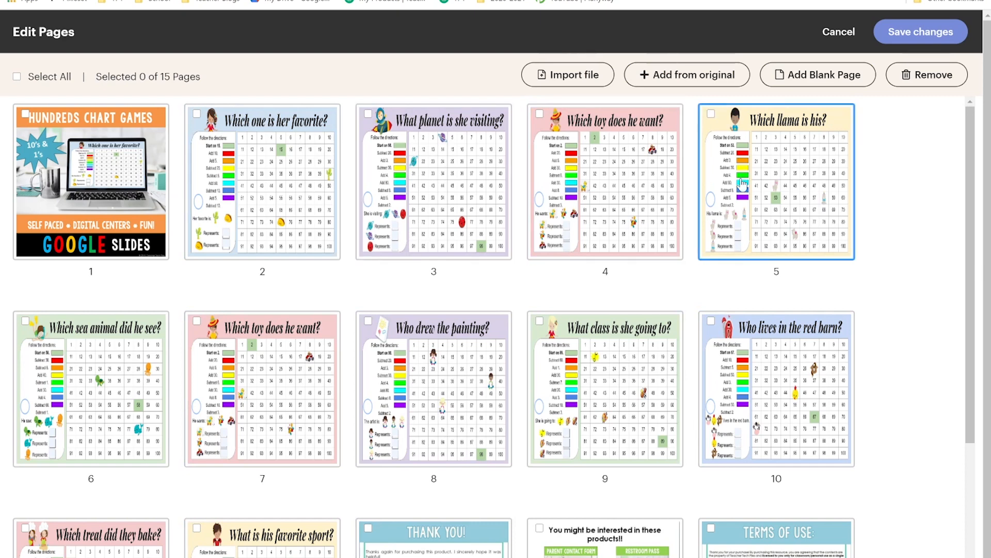
scroll(down, 3)
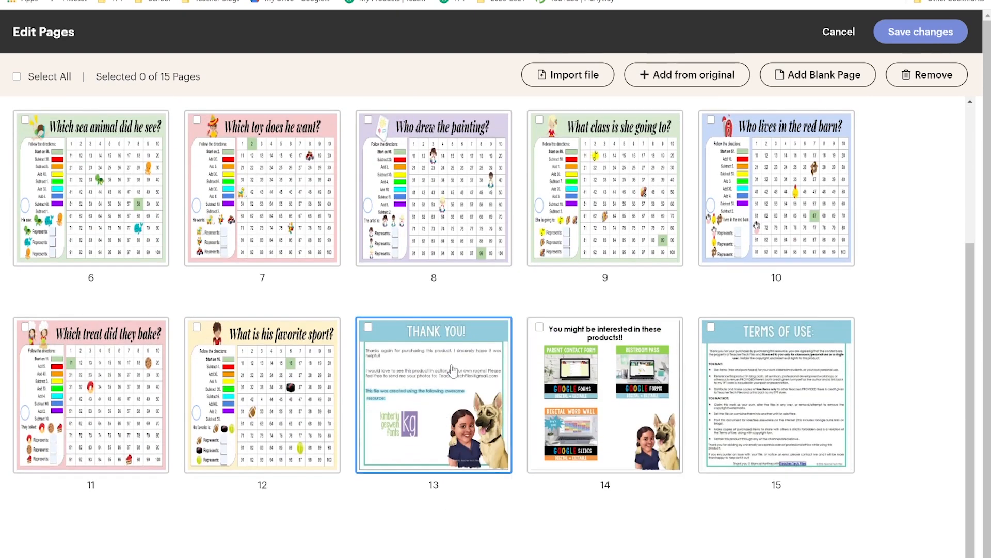
mouse_move(357, 460)
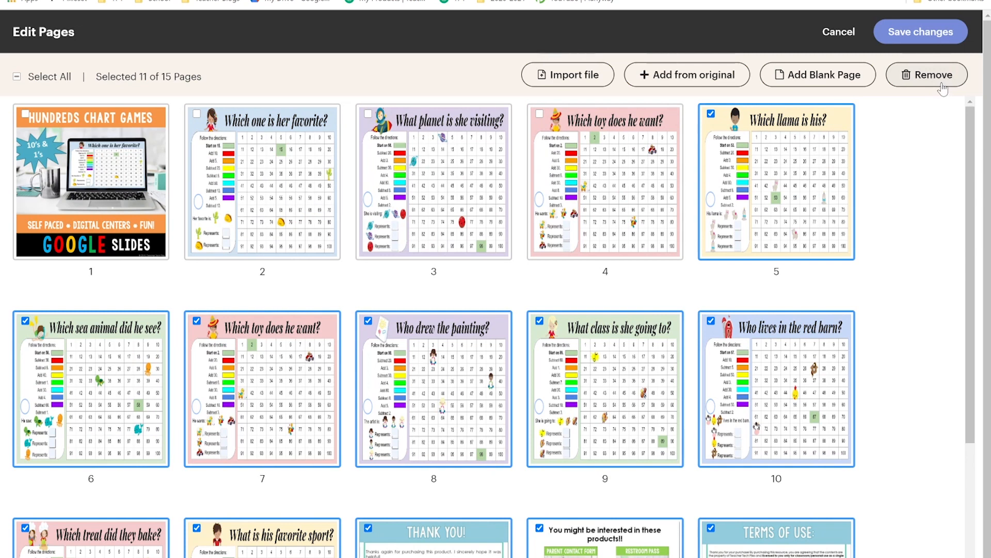
mouse_move(929, 119)
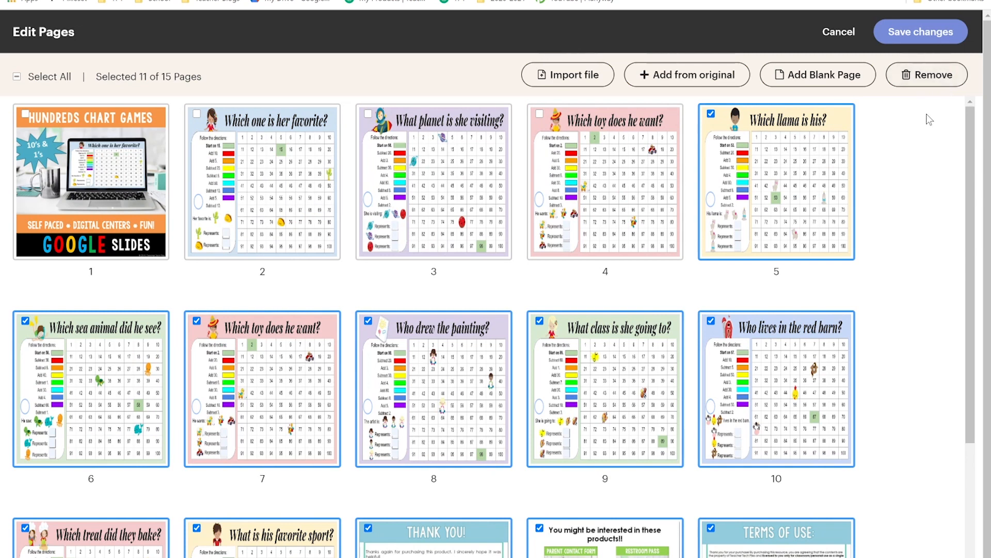
mouse_move(919, 90)
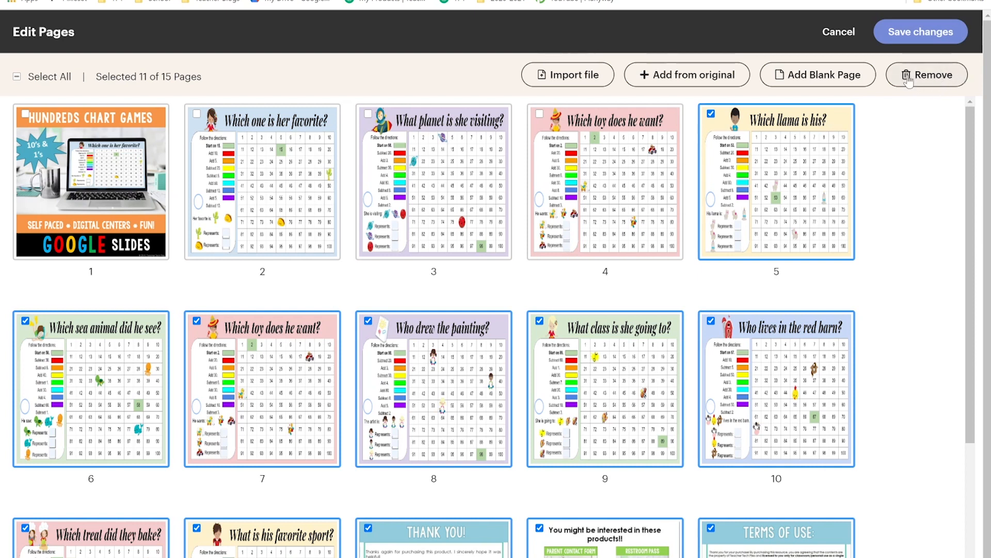
mouse_move(941, 83)
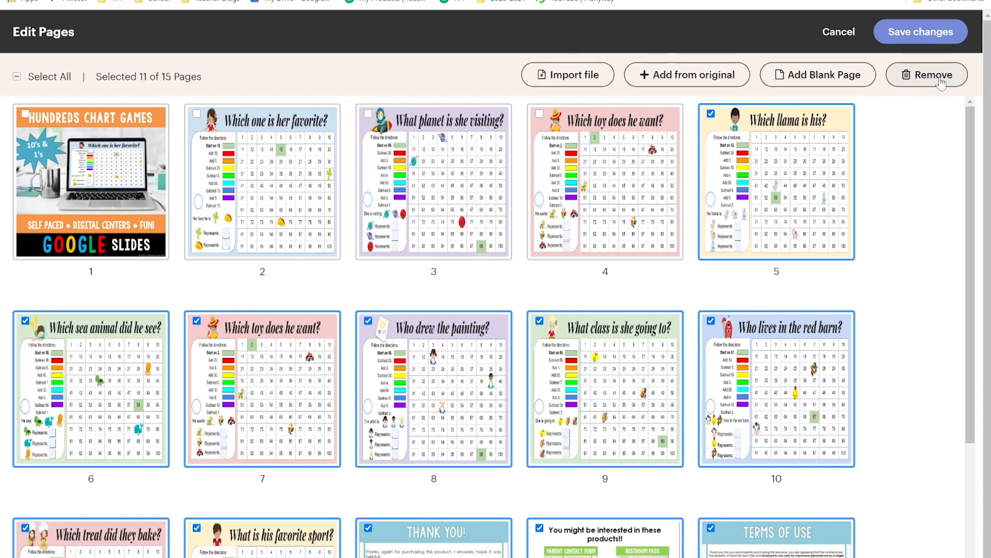
click(927, 74)
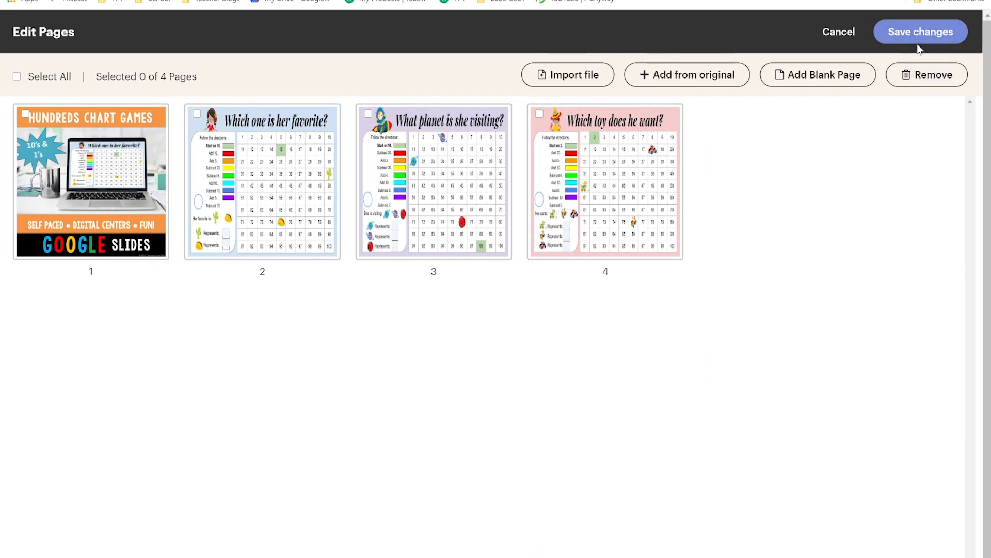
click(920, 31)
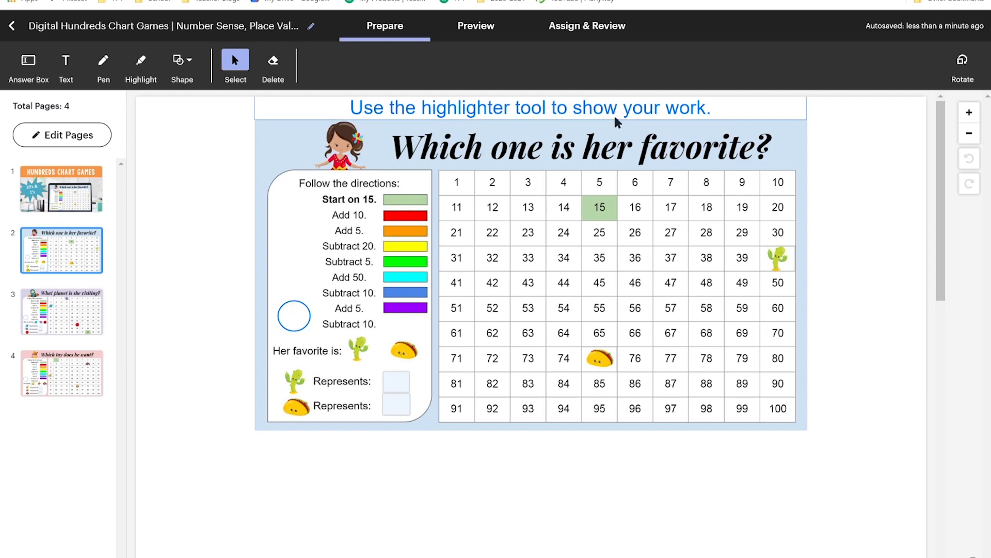
In student Preview, highlight across numbers 25 to 30 on the page 2 chart
click(396, 381)
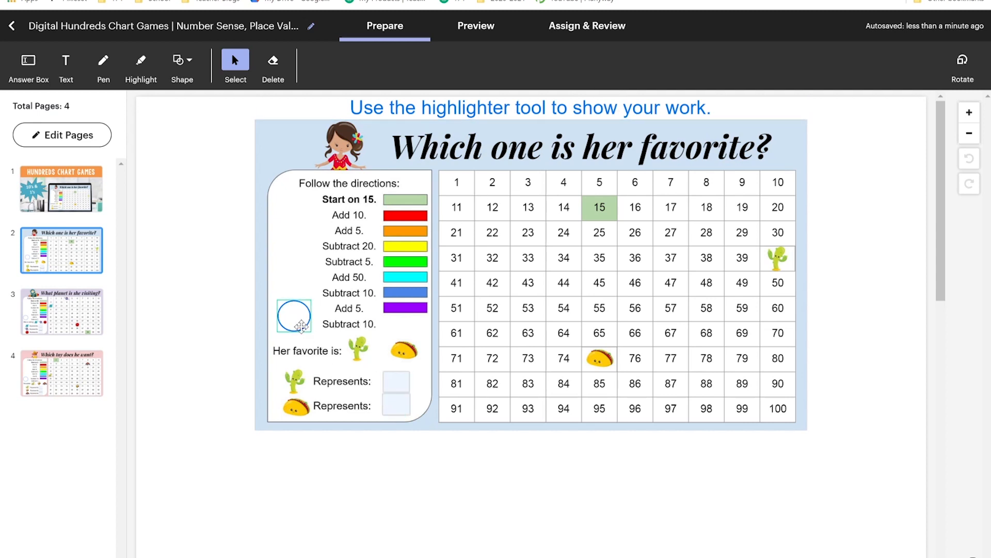
click(476, 26)
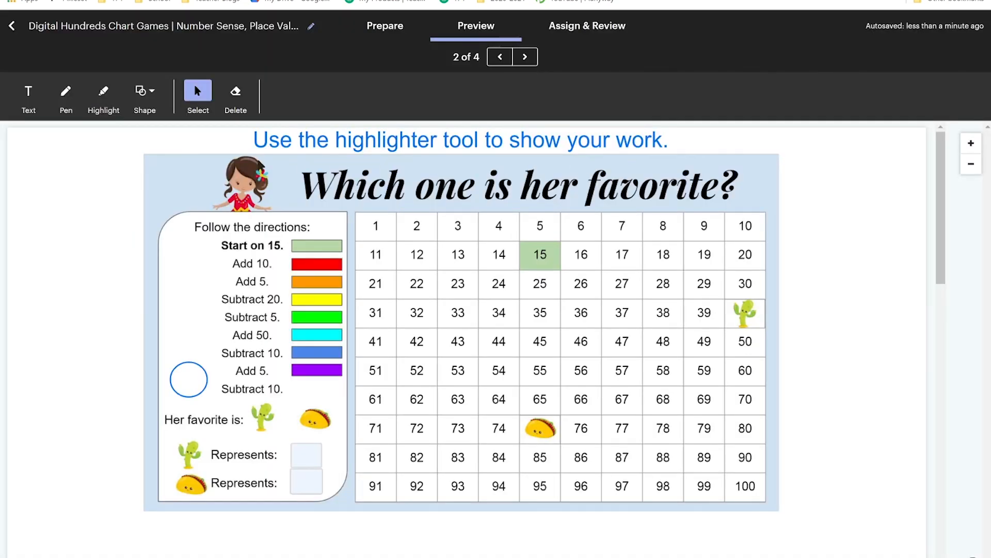
click(103, 95)
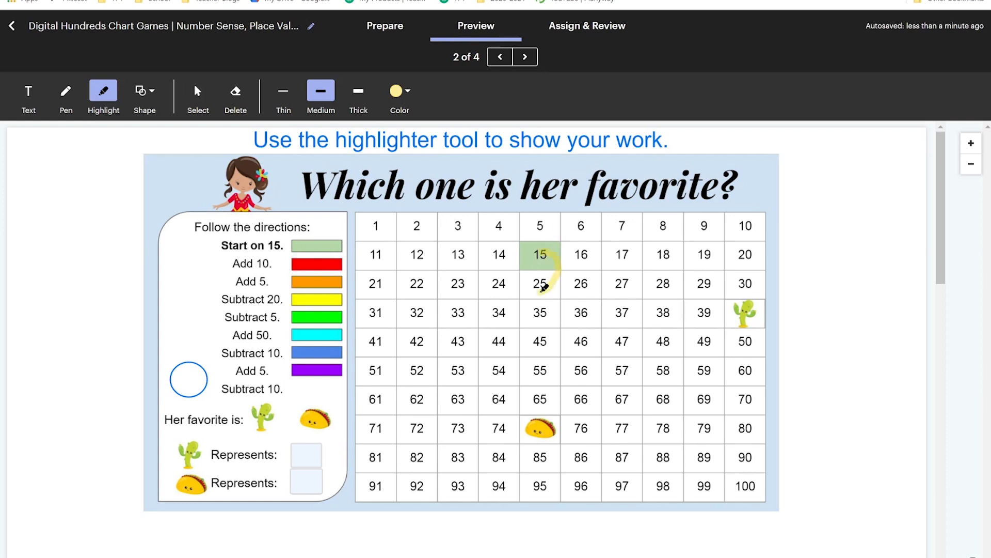
drag(540, 284, 749, 285)
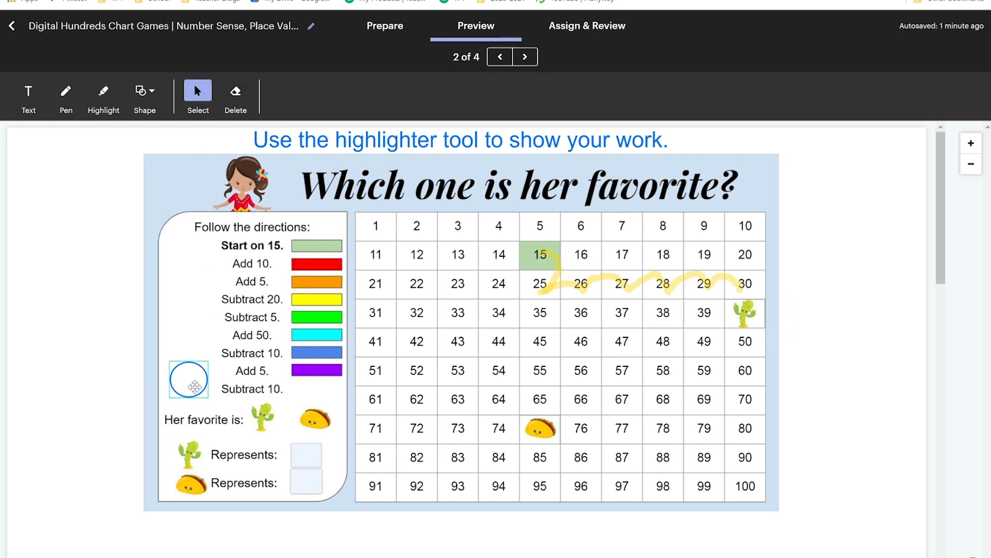
mouse_move(293, 418)
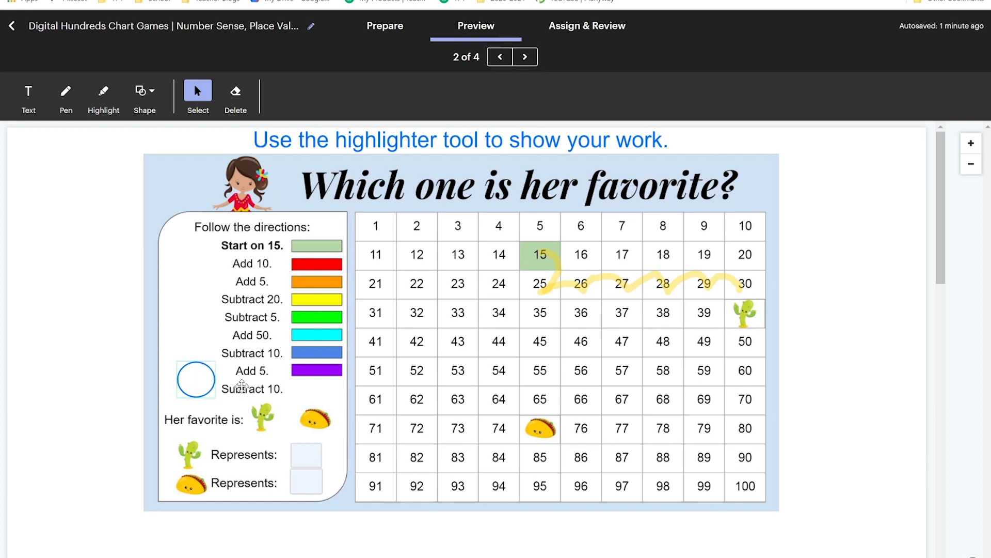
Drag the circle onto the taco and enter answers 40 and 75
drag(196, 380, 314, 420)
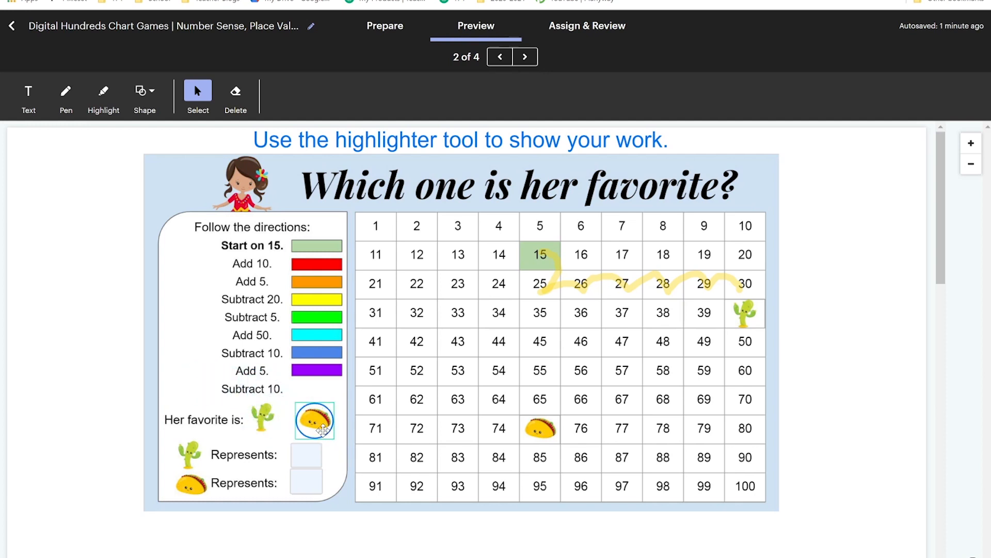
drag(315, 420, 262, 414)
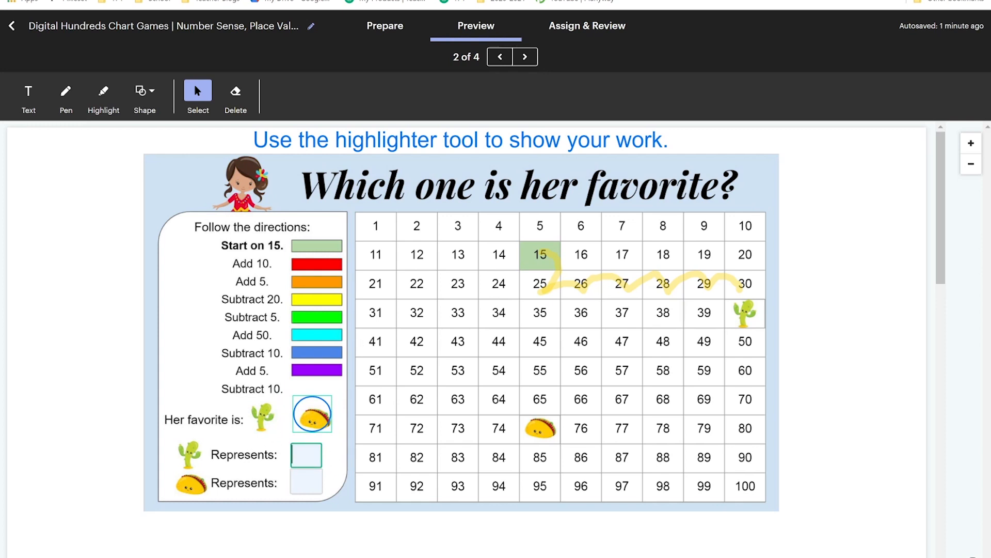
text(4)
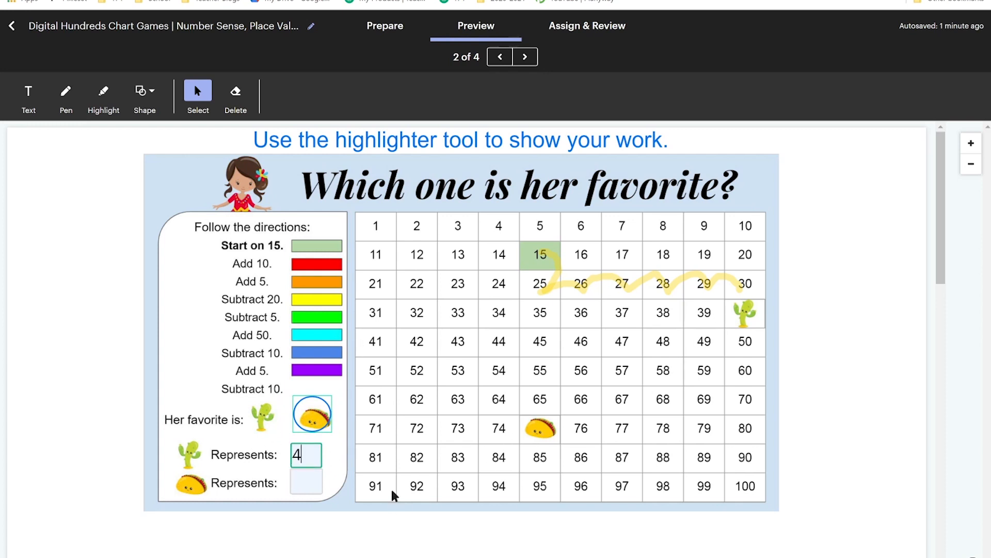
text(0)
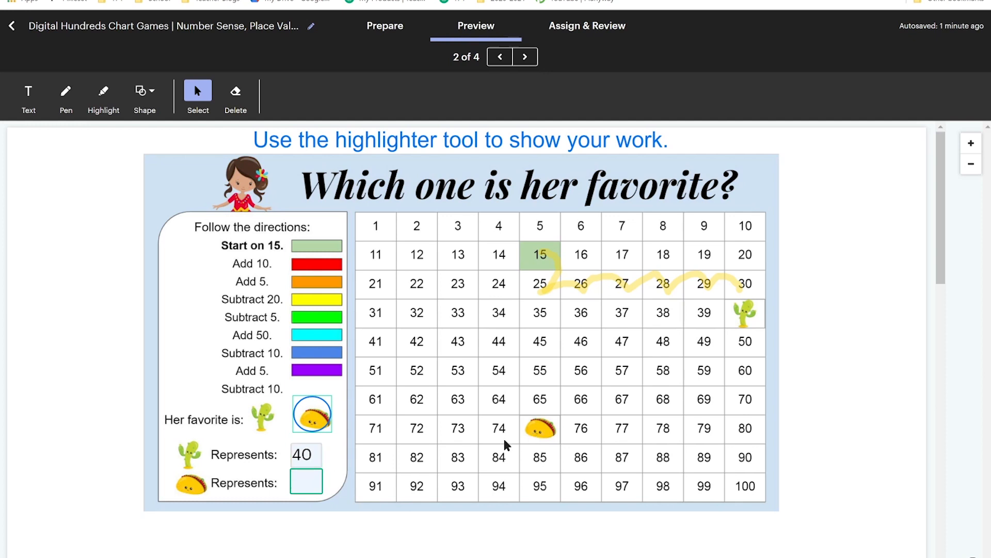
text(75)
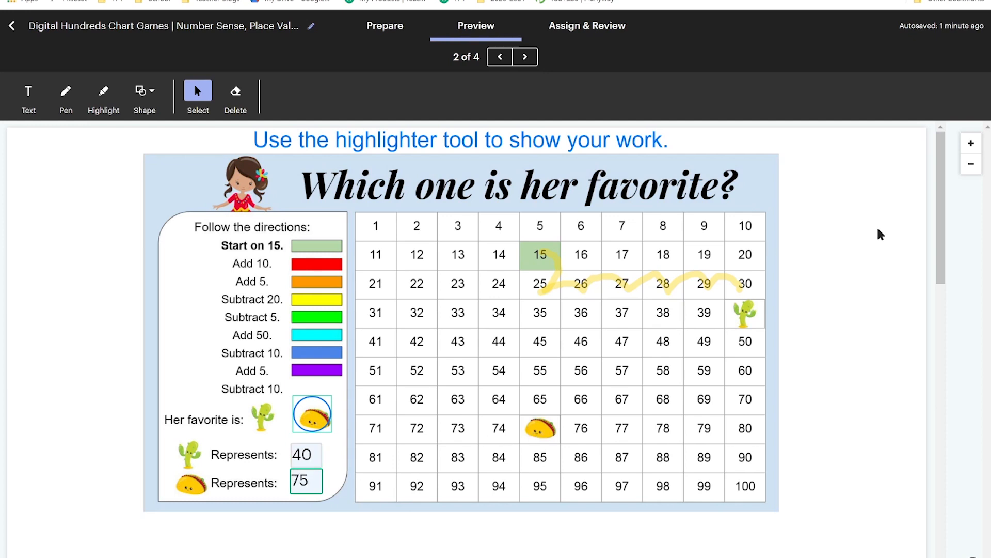
mouse_move(880, 168)
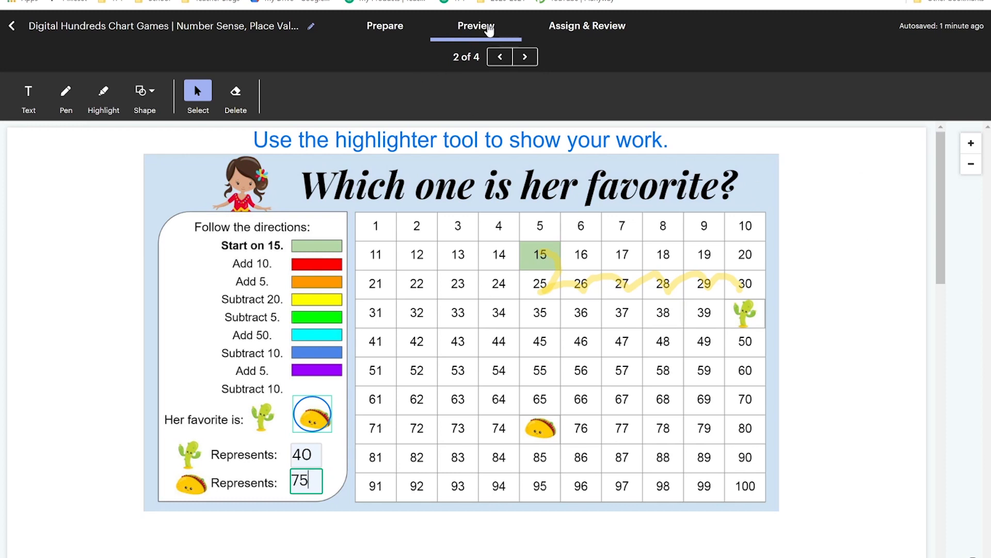
mouse_move(559, 231)
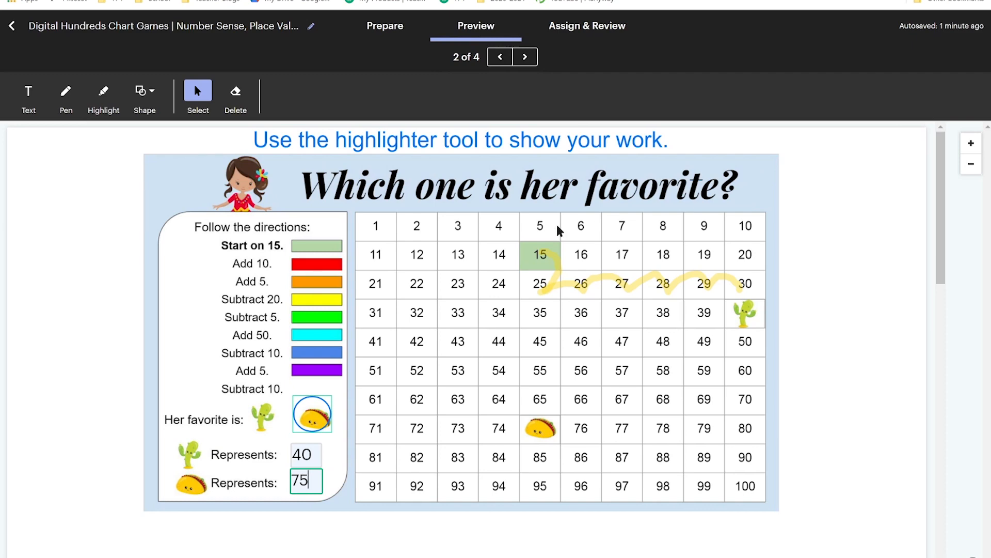
Return to Prepare, view the cover page, then start assigning from Assign & Review
click(386, 25)
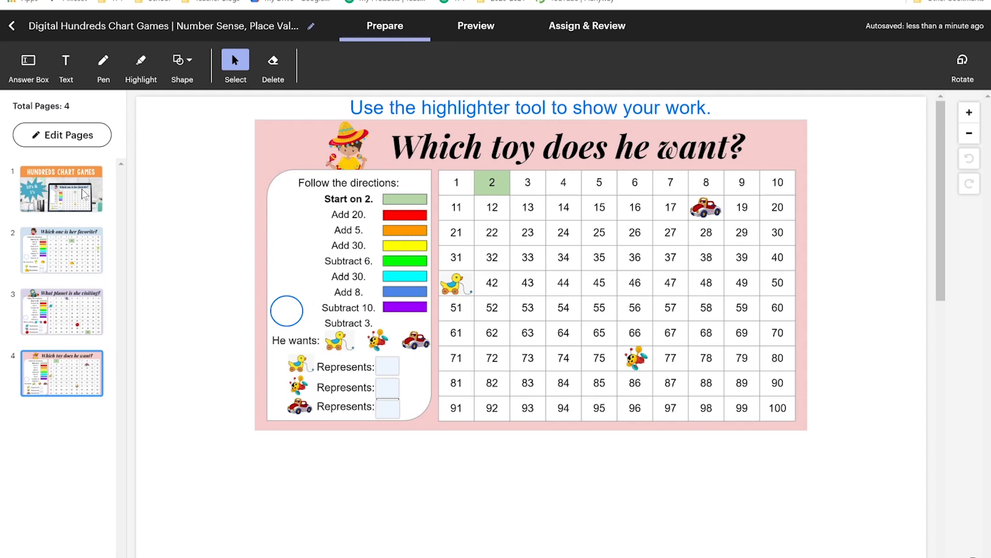
click(62, 188)
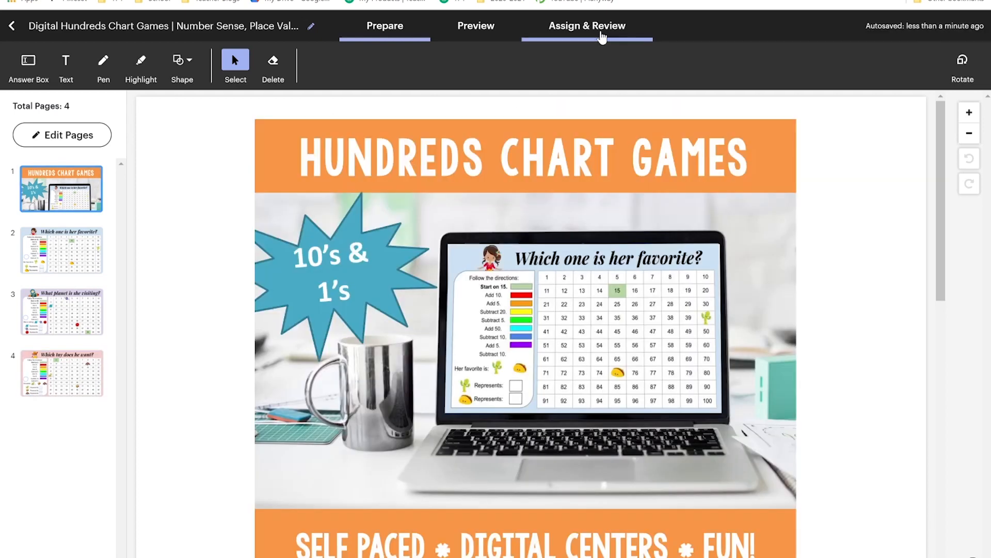
click(587, 26)
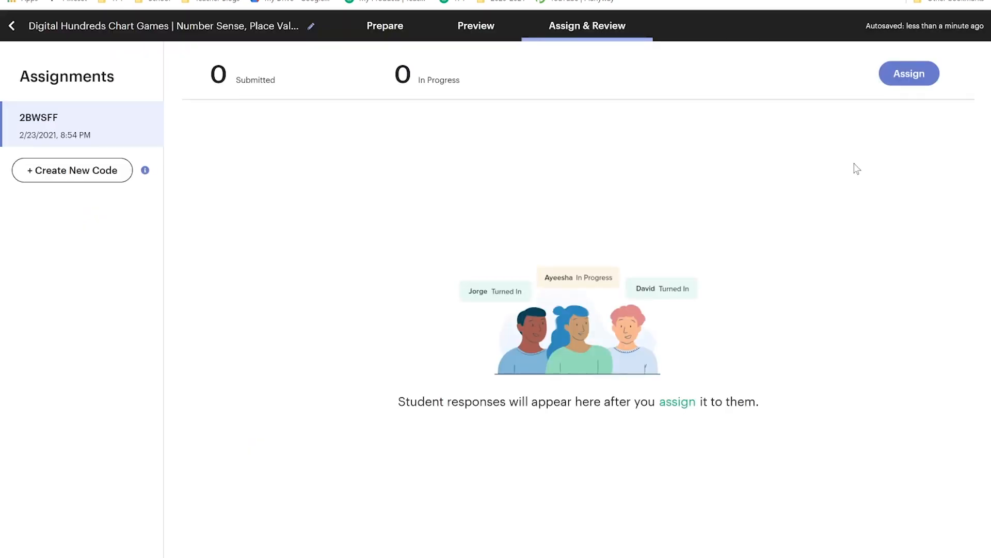
mouse_move(910, 74)
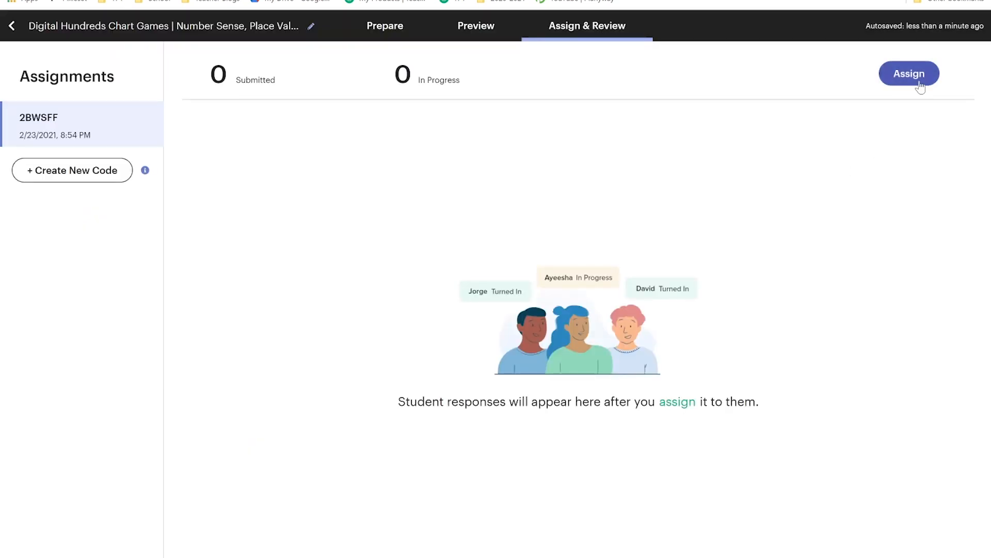
click(909, 73)
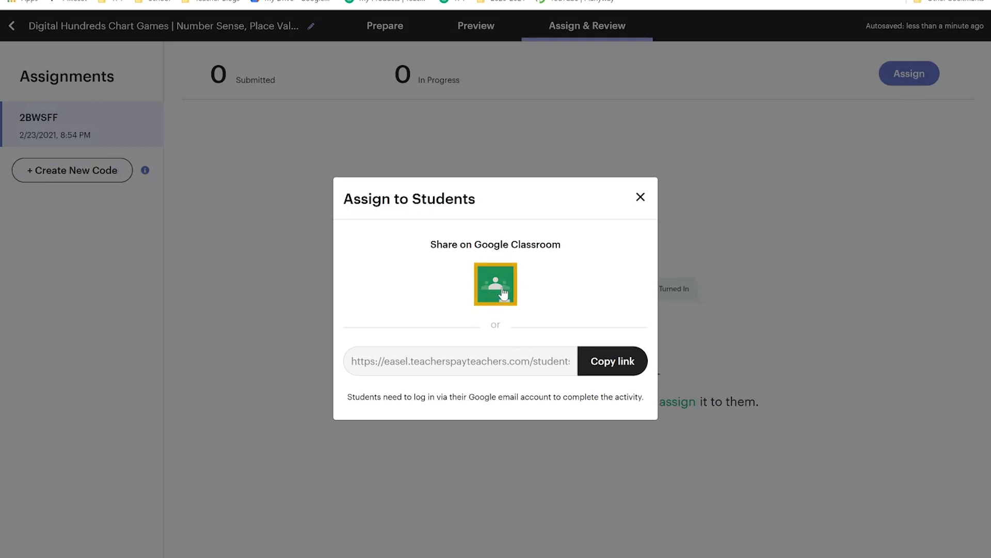
mouse_move(612, 361)
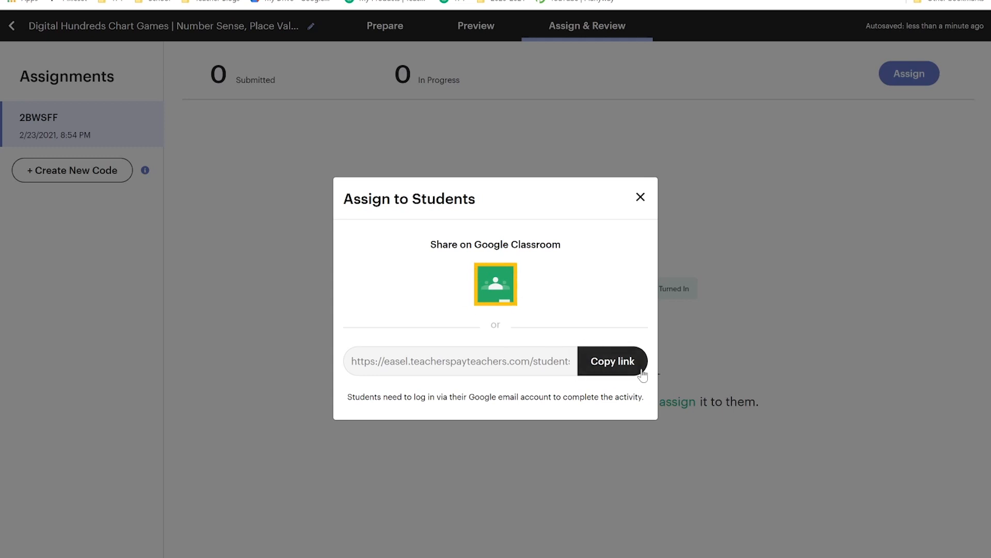
mouse_move(603, 283)
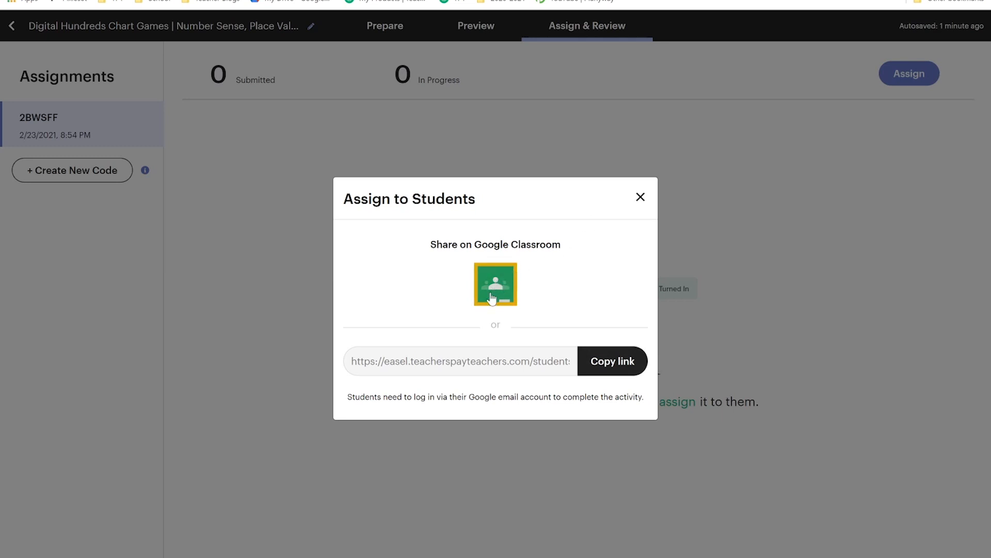
Choose Google Classroom sharing in the Assign to Students dialog
click(495, 284)
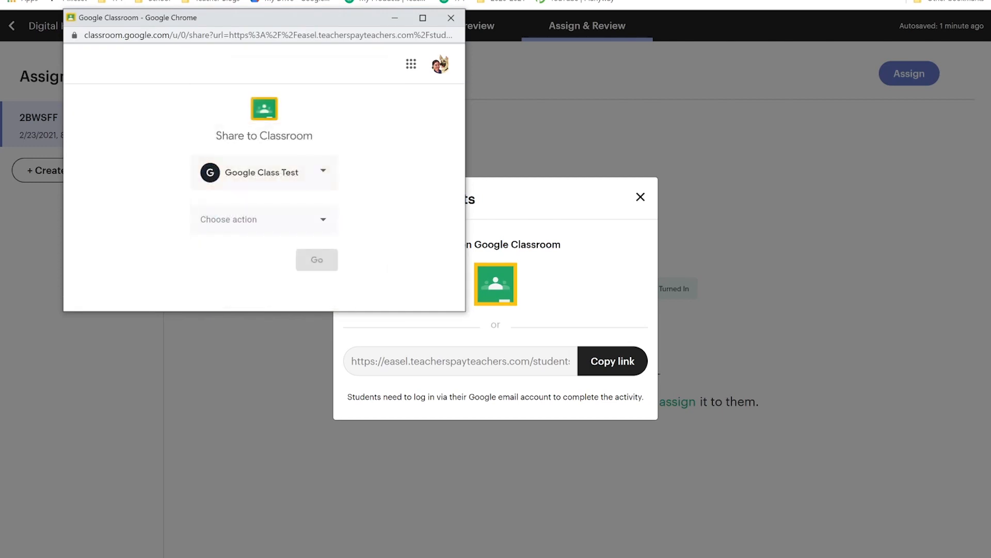
Create a Google Class Test assignment titled Hundreds Chart Game
click(264, 219)
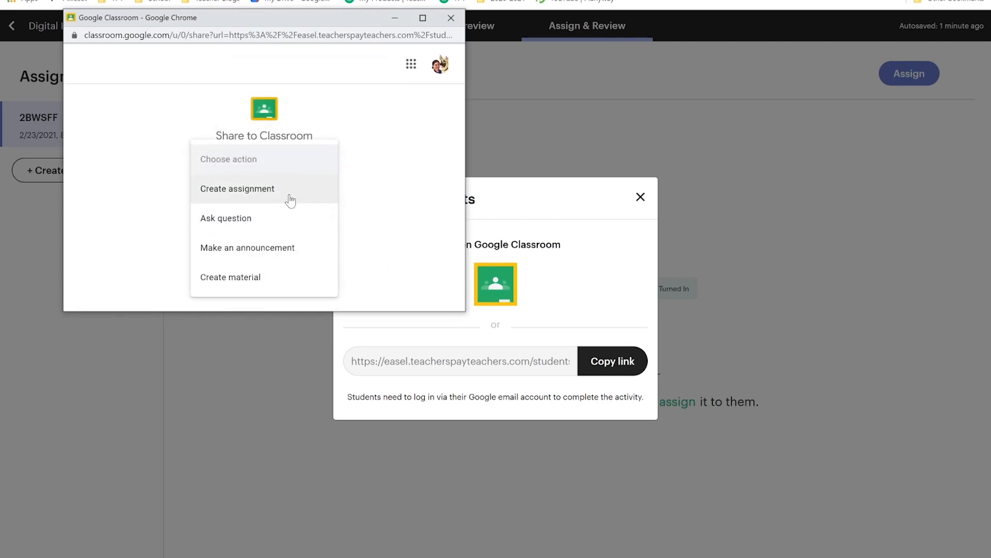
click(237, 188)
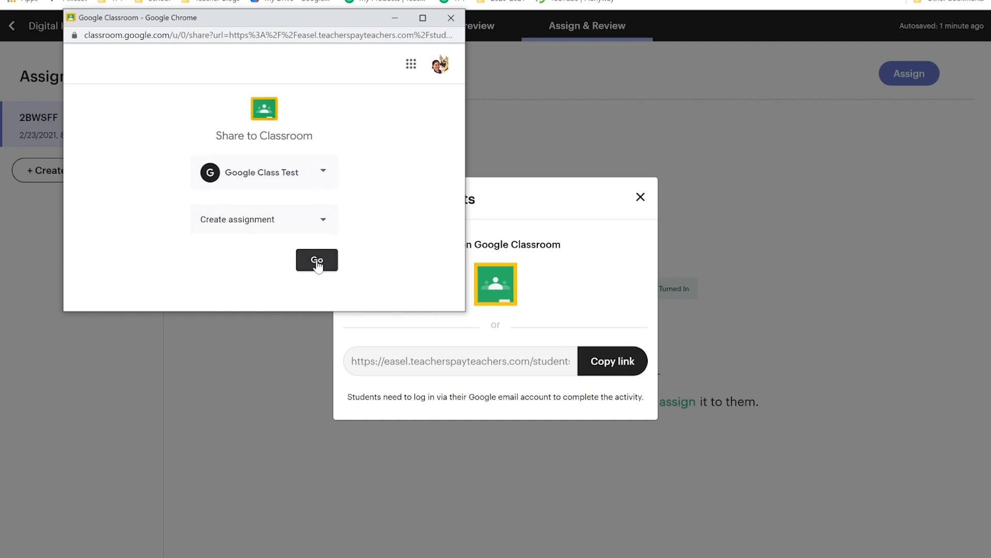
click(316, 260)
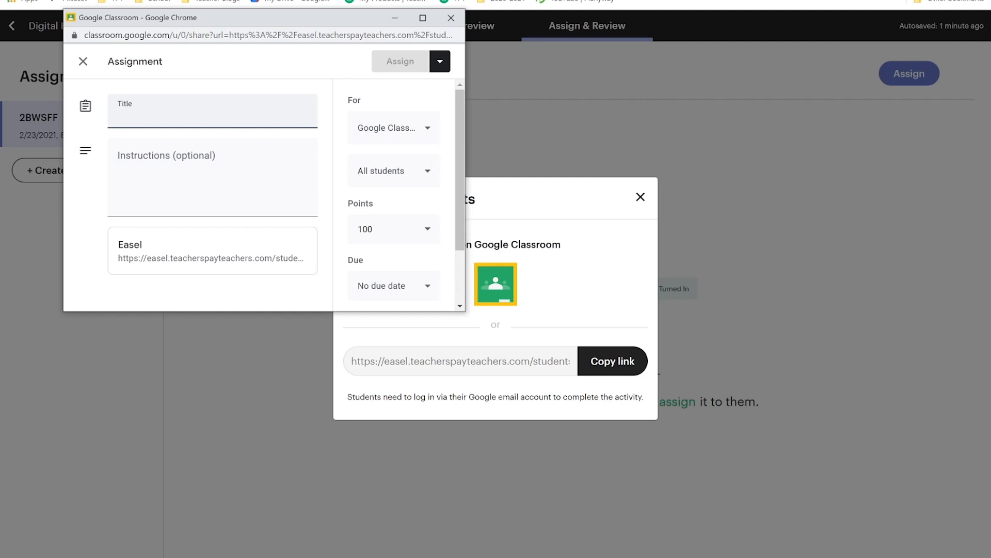
text(Hundreds)
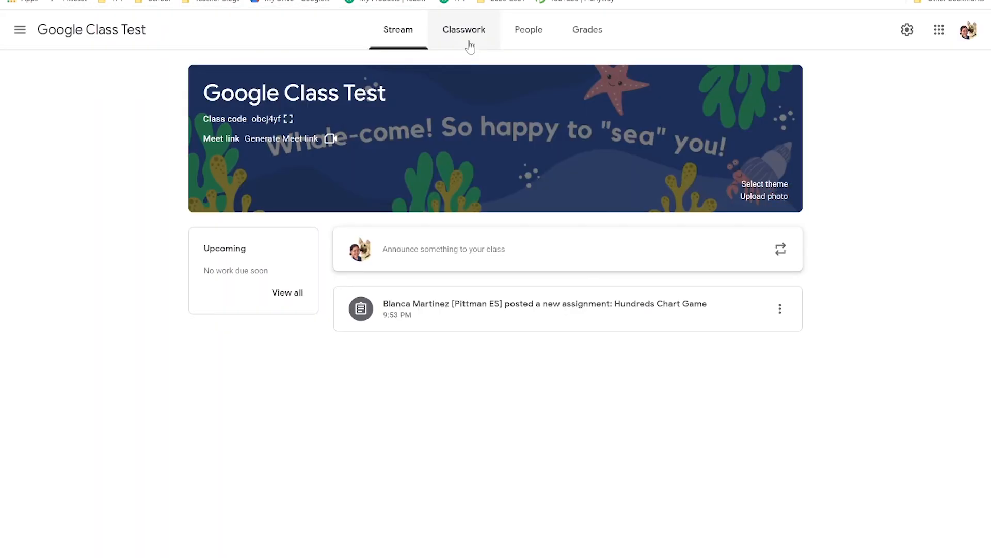
From Classwork, open Hundreds Chart Game and follow its Easel attachment card
click(465, 29)
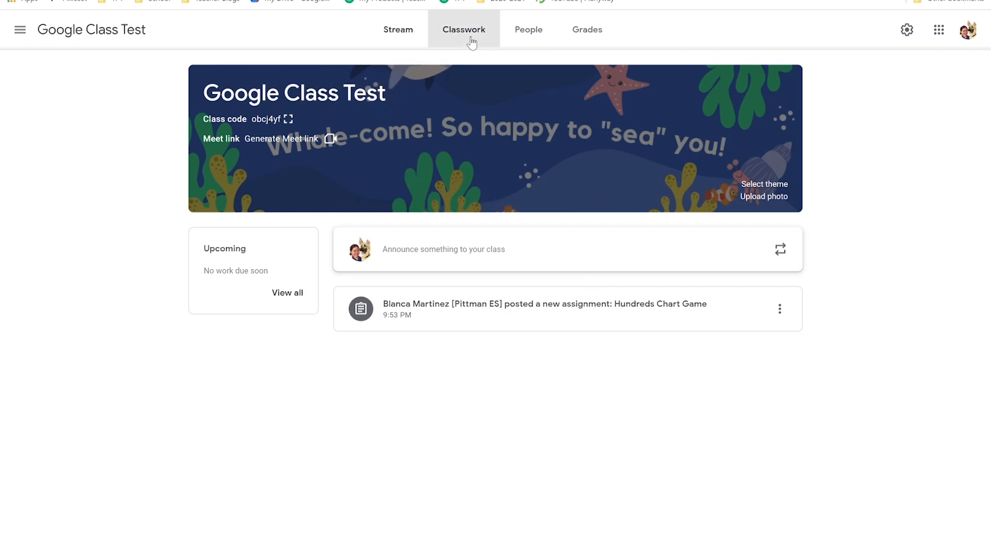
click(463, 28)
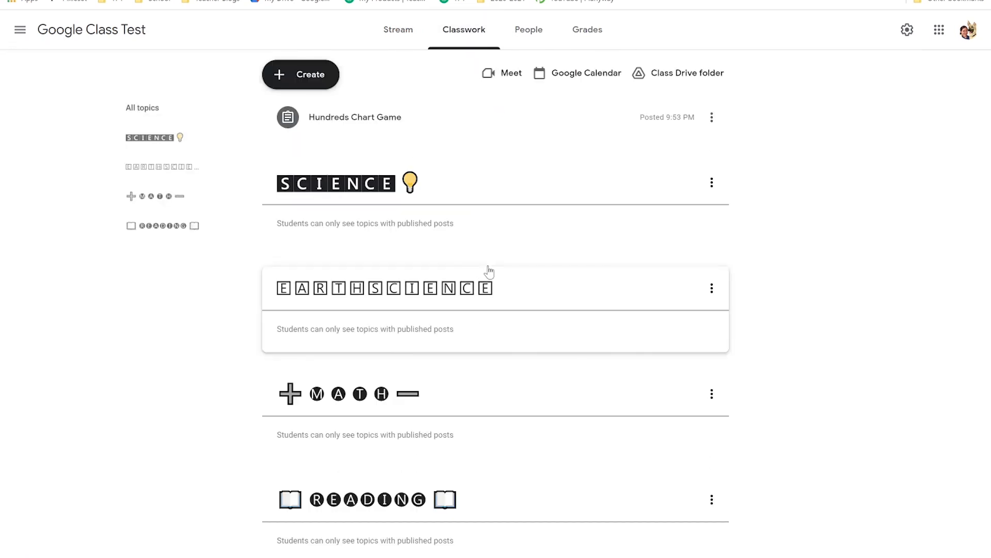
click(355, 118)
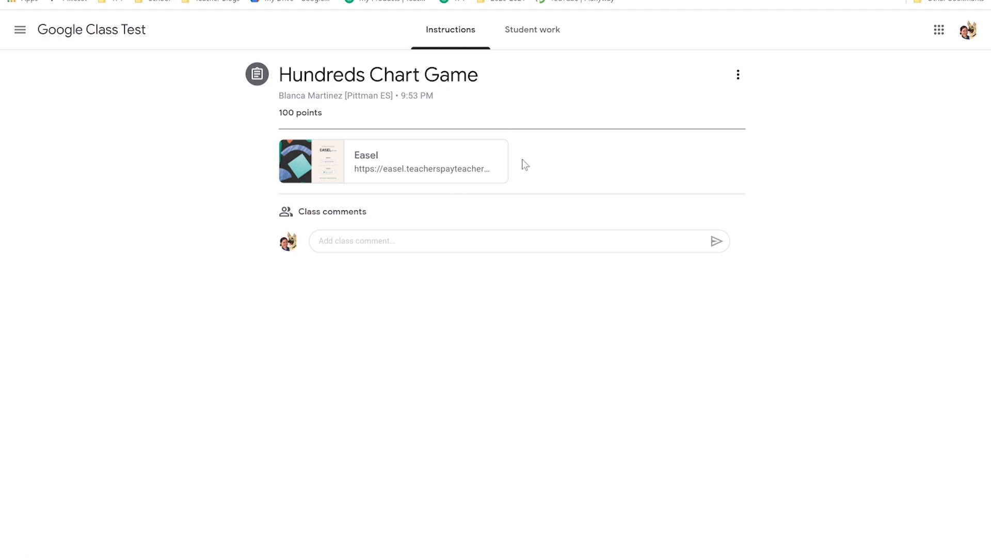
mouse_move(403, 186)
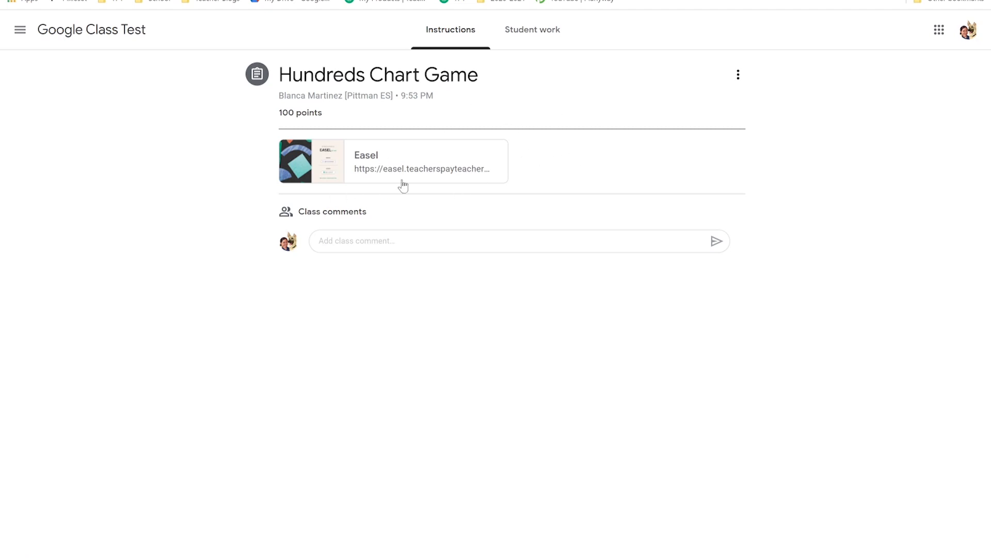
mouse_move(429, 194)
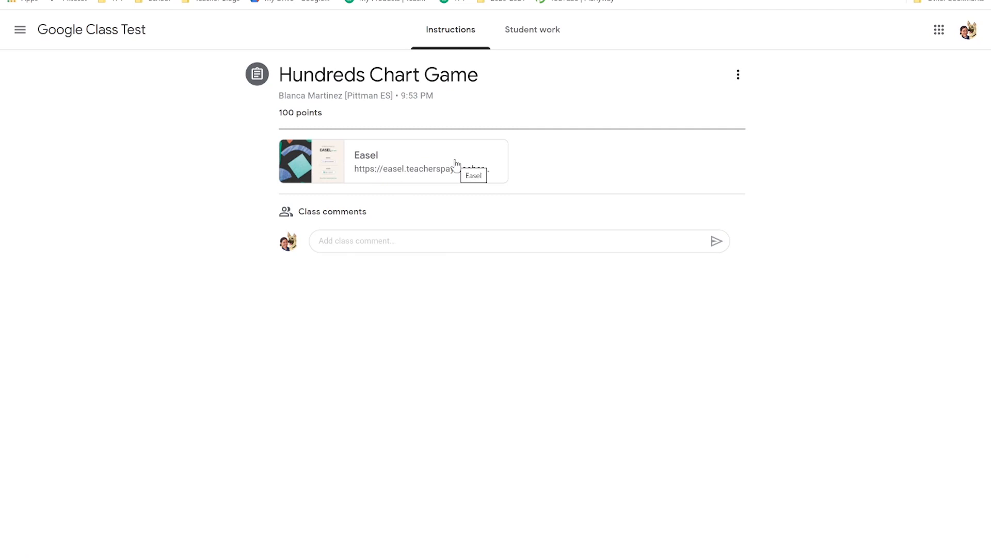
mouse_move(474, 169)
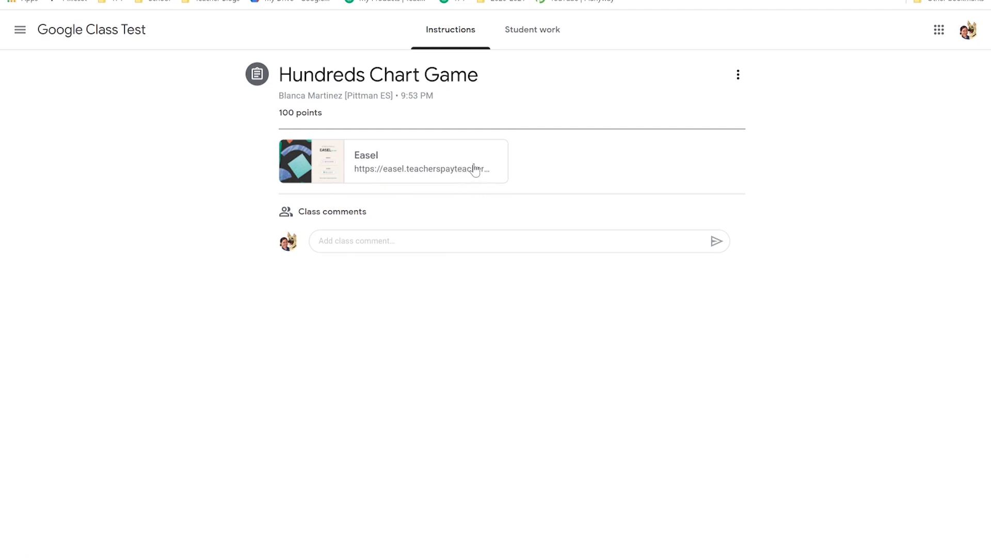
mouse_move(464, 172)
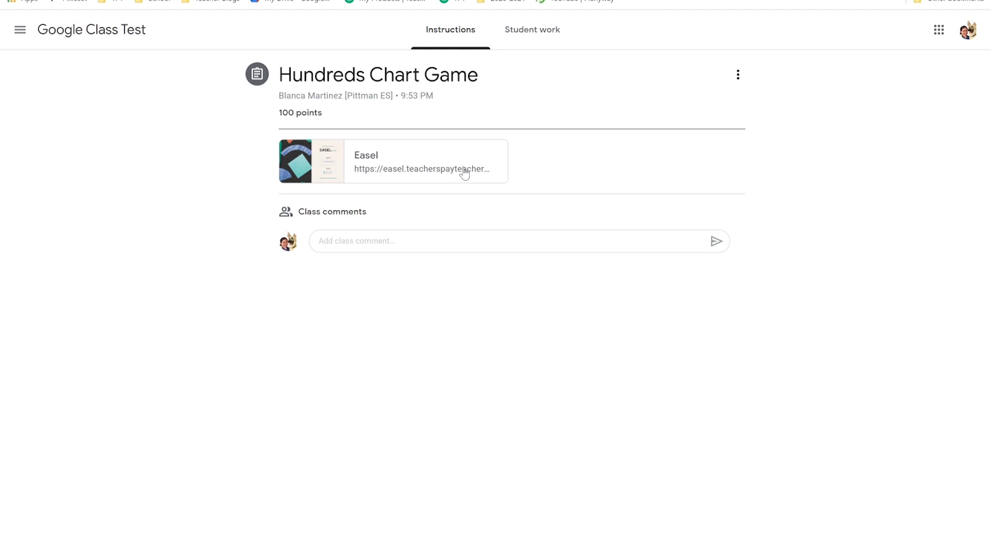
click(429, 161)
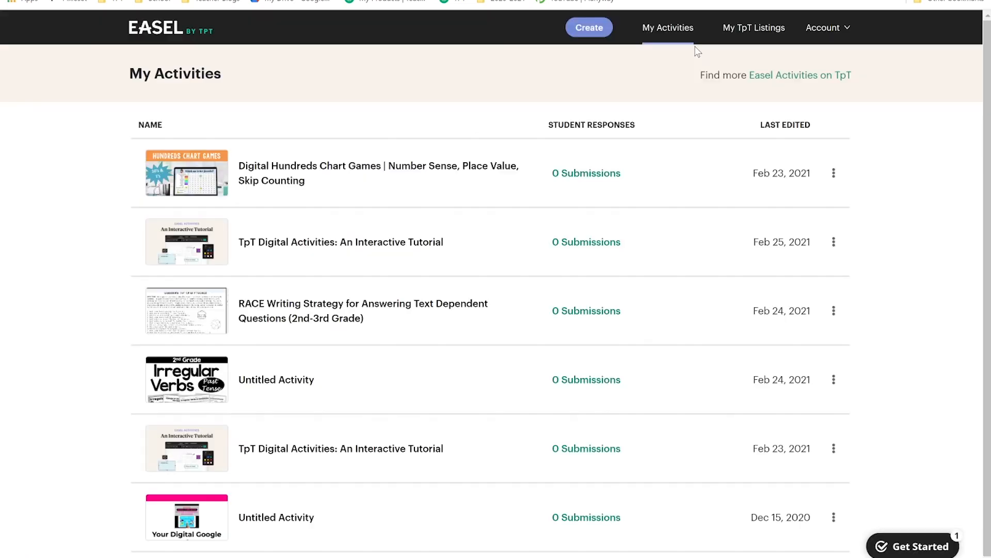
mouse_move(585, 173)
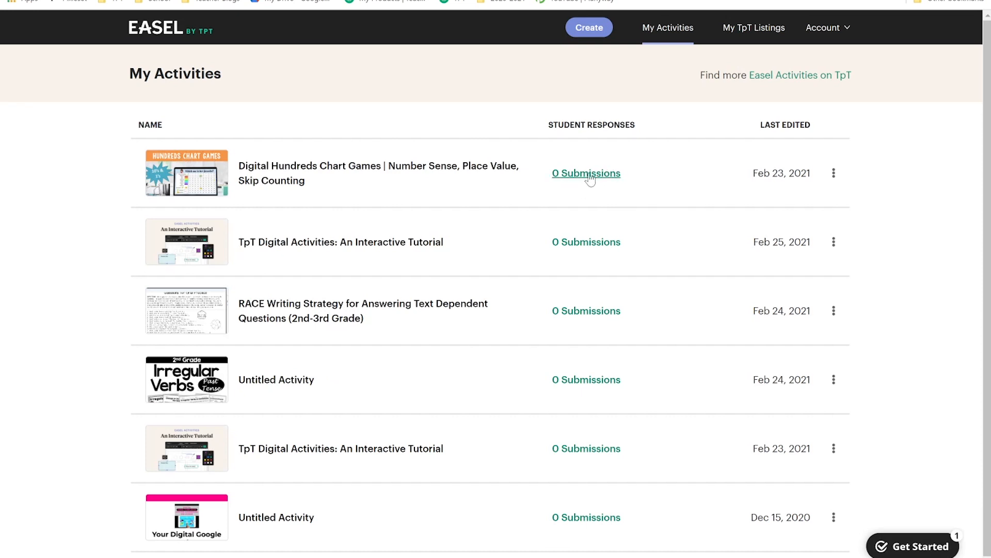
Select 0 Submissions beside Digital Hundreds Chart Games in My Activities
click(586, 173)
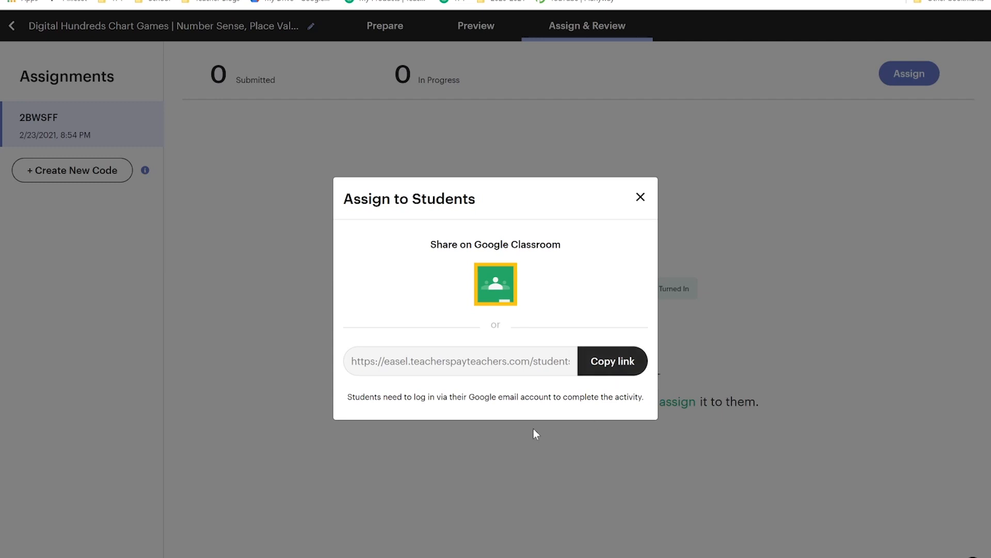
mouse_move(439, 388)
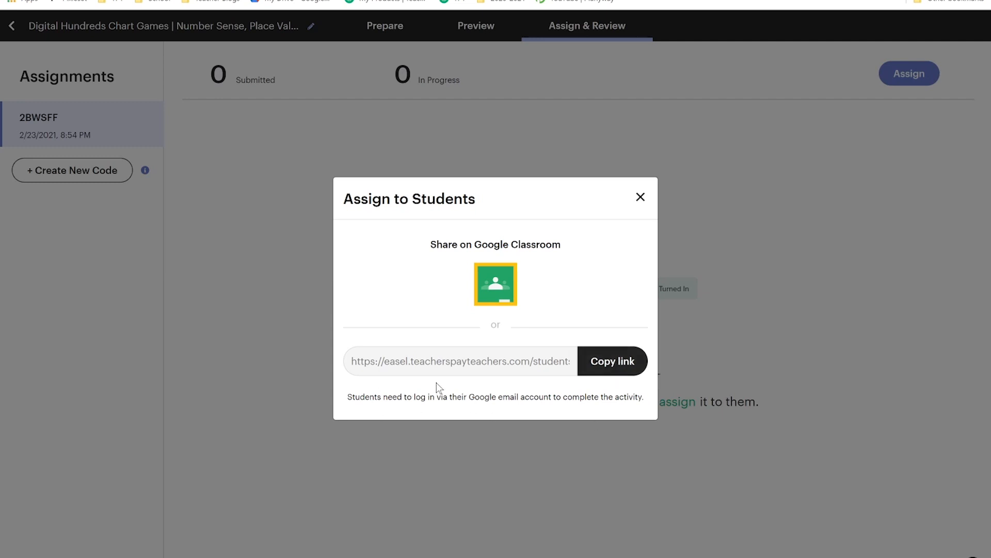
Move from the Easel assignment sharing page to the Teachers Pay Teachers storefront
drag(467, 396, 561, 397)
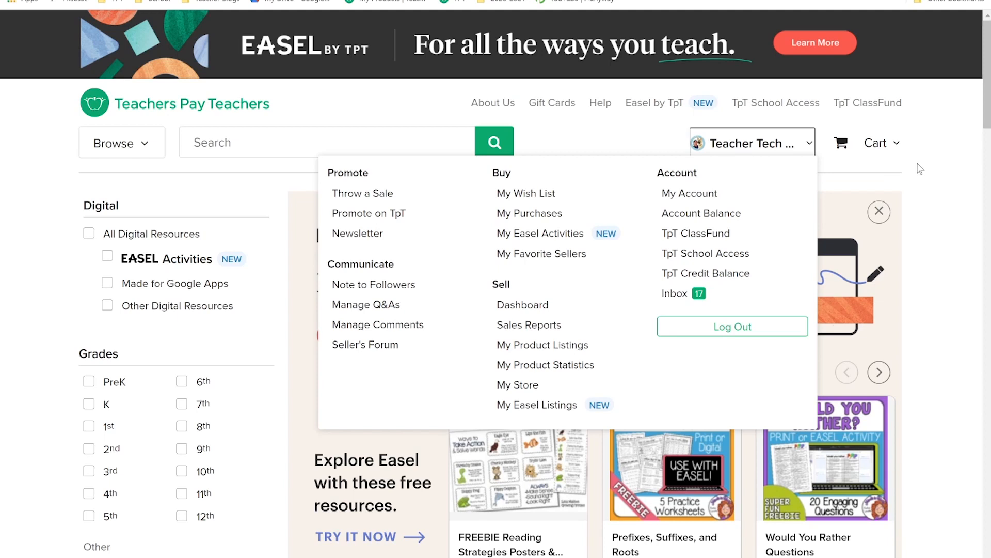
mouse_move(536, 404)
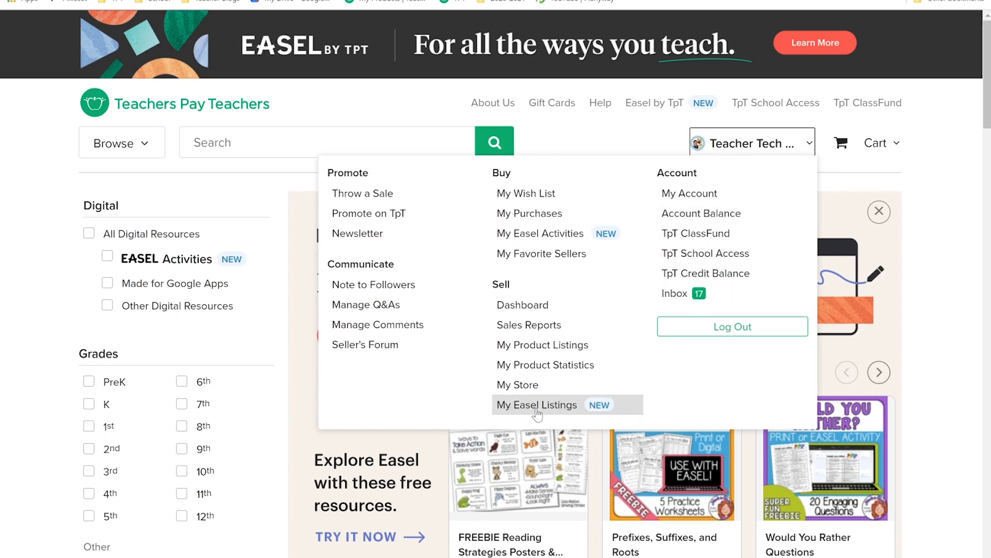
Choose My Easel Listings from the TpT account dropdown
click(538, 405)
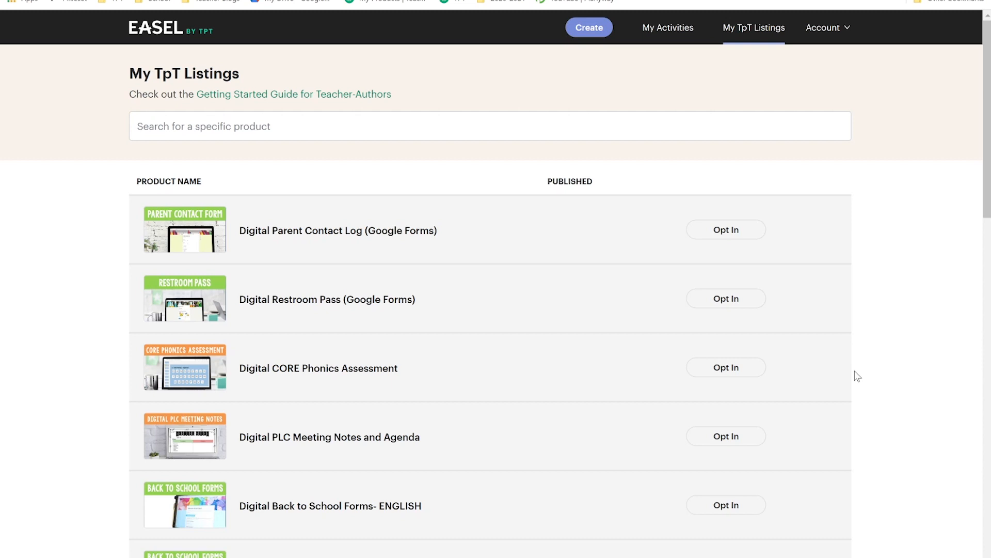
Search My TpT Listings for 'hundreds' to show the two Hundreds Chart Games products
scroll(down, 3)
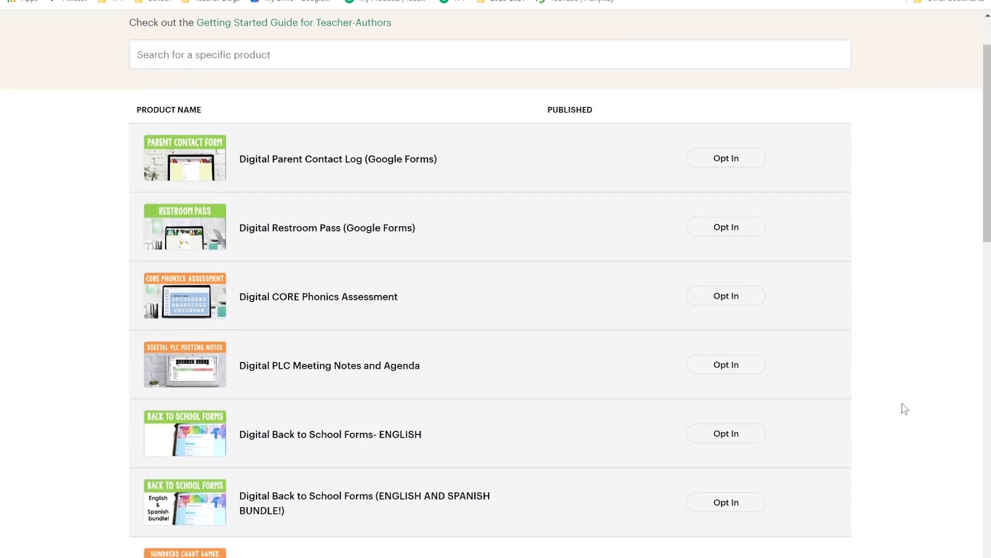
scroll(down, 3)
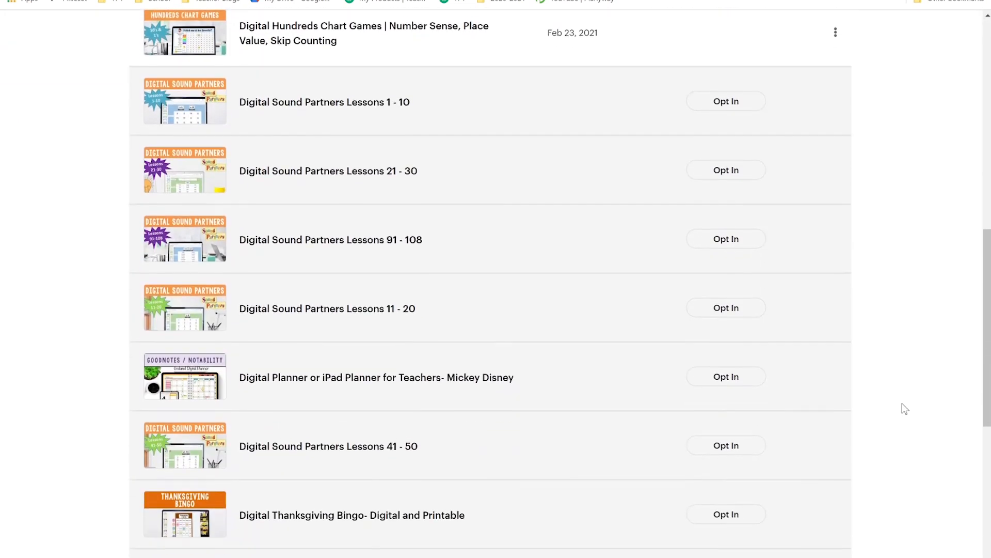
scroll(down, 3)
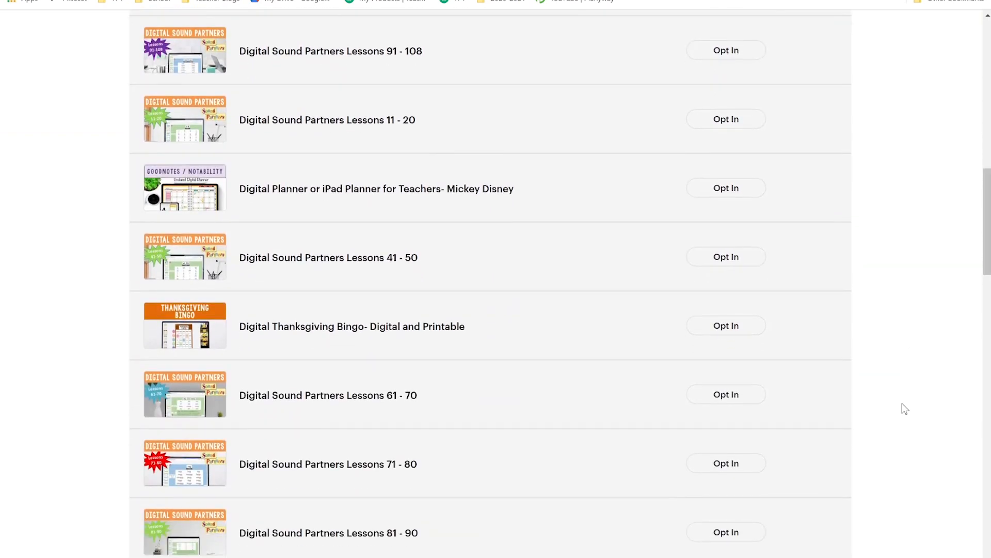
scroll(up, 3)
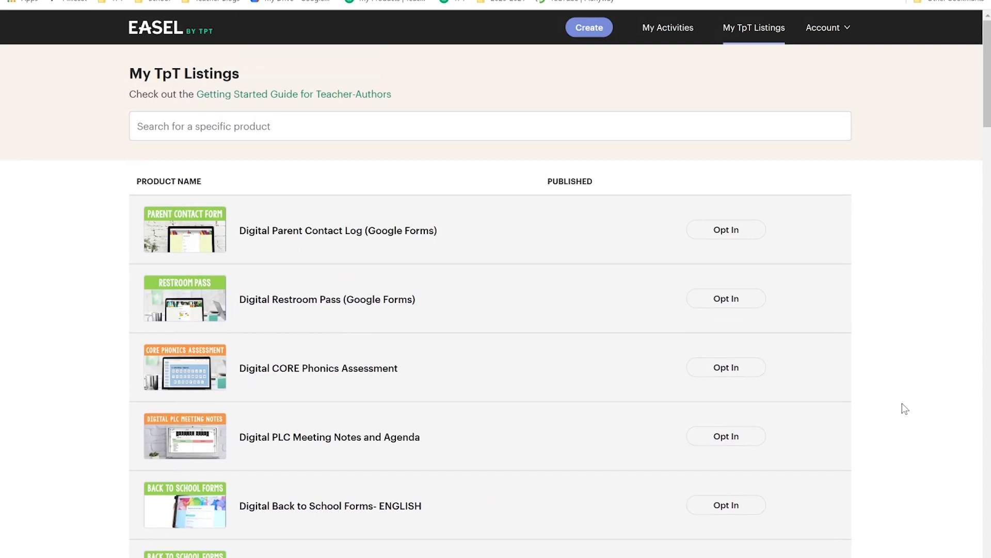
text(hundreds)
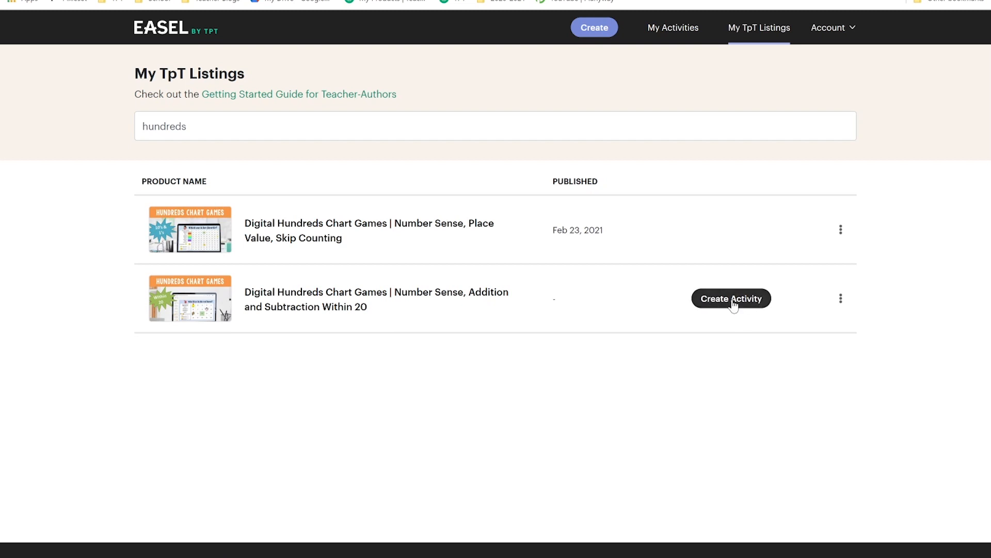
Open Hundreds Chart Games and add 'Use the highlighter tool to show your work.' on page 3
click(731, 298)
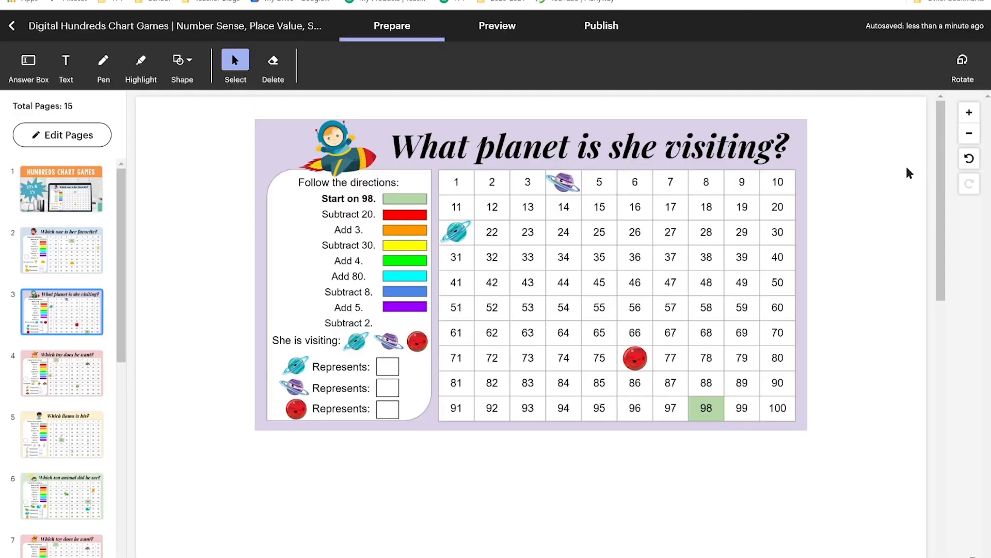
mouse_move(896, 183)
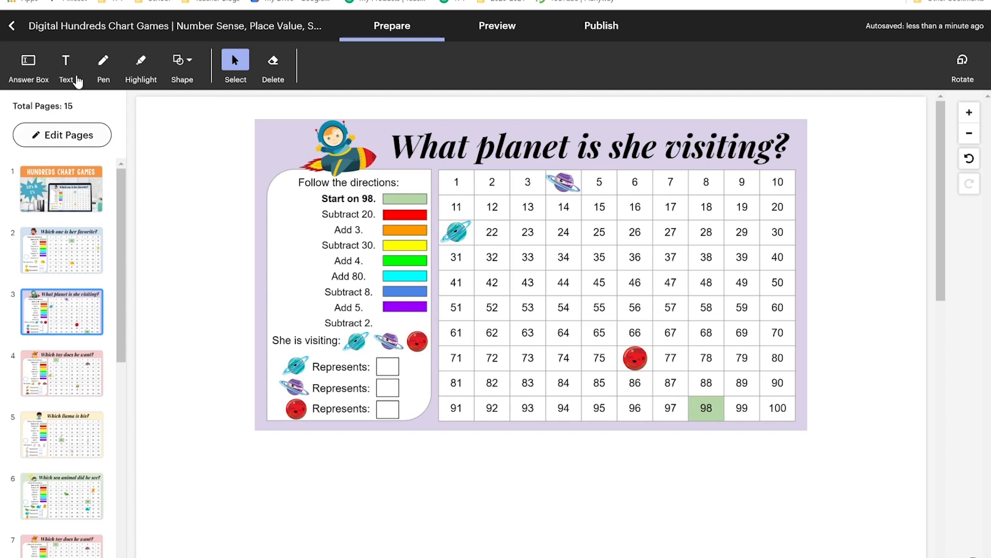
click(66, 65)
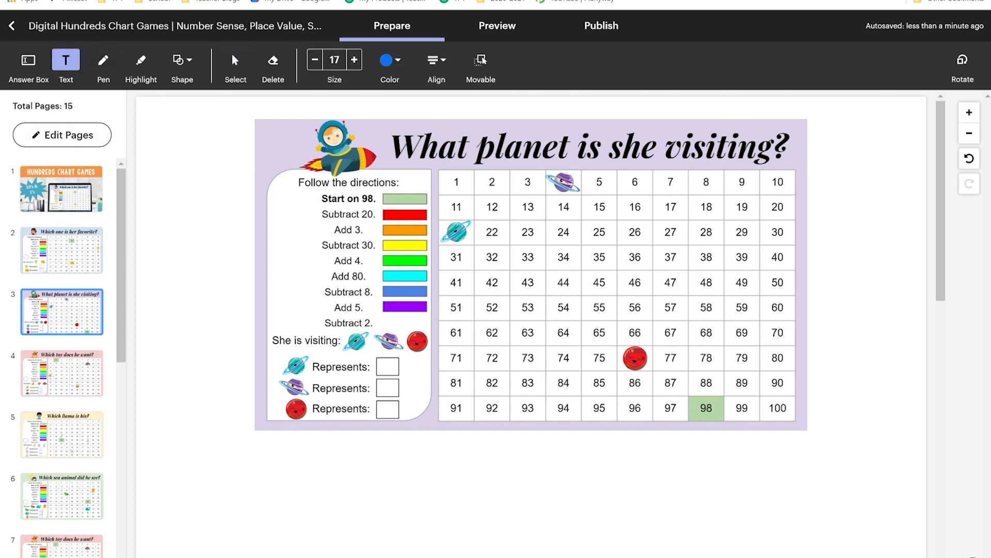
text(Use)
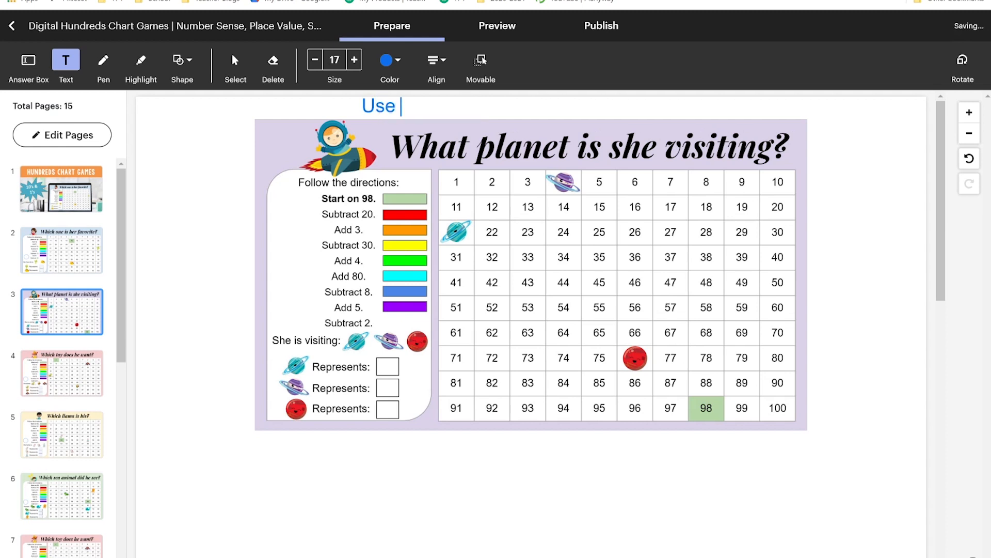
text(the highlighter tool to show your worl)
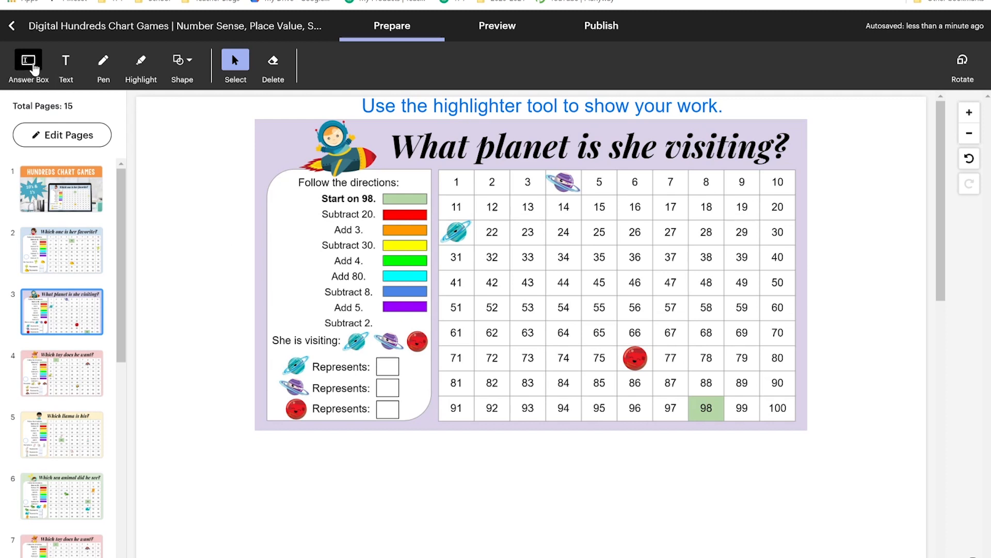
Place answer boxes over the Represents: blanks on the planet page
click(28, 59)
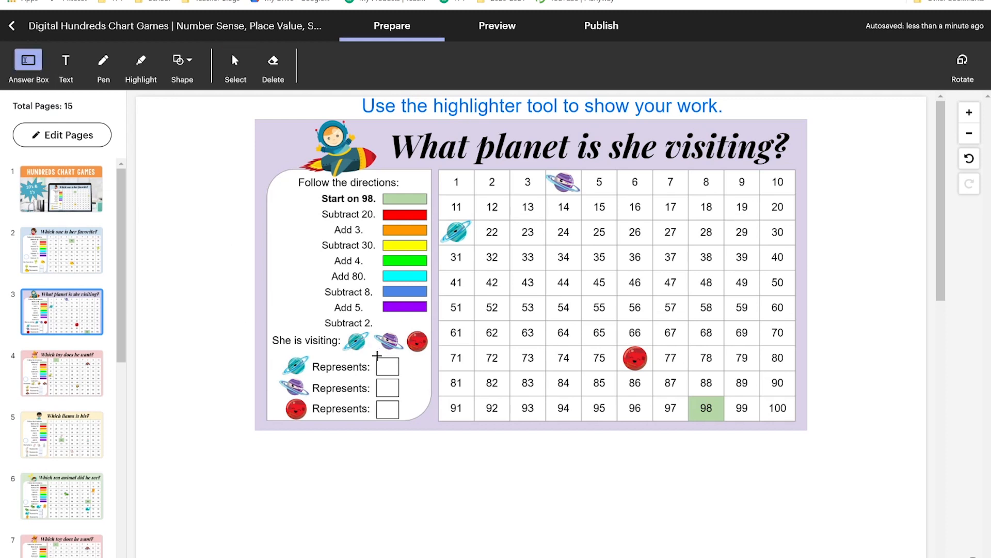
click(388, 366)
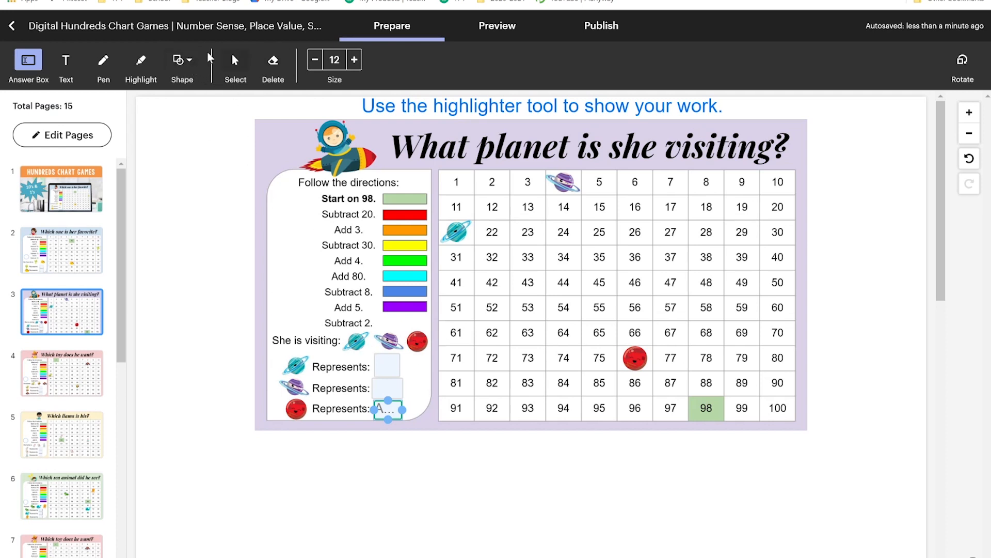
Draw a circle with no fill and a blue border beside 'Add 5.'
click(183, 59)
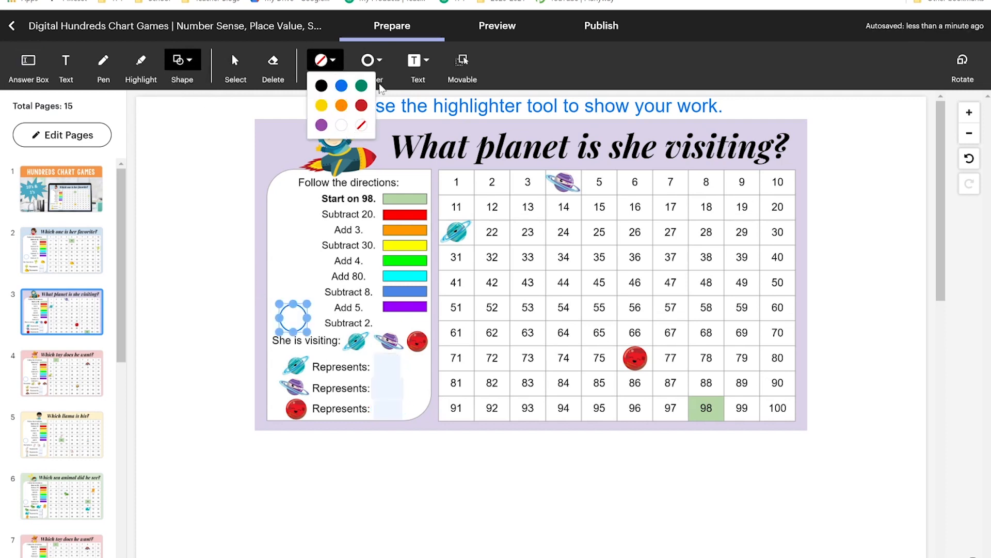
click(366, 60)
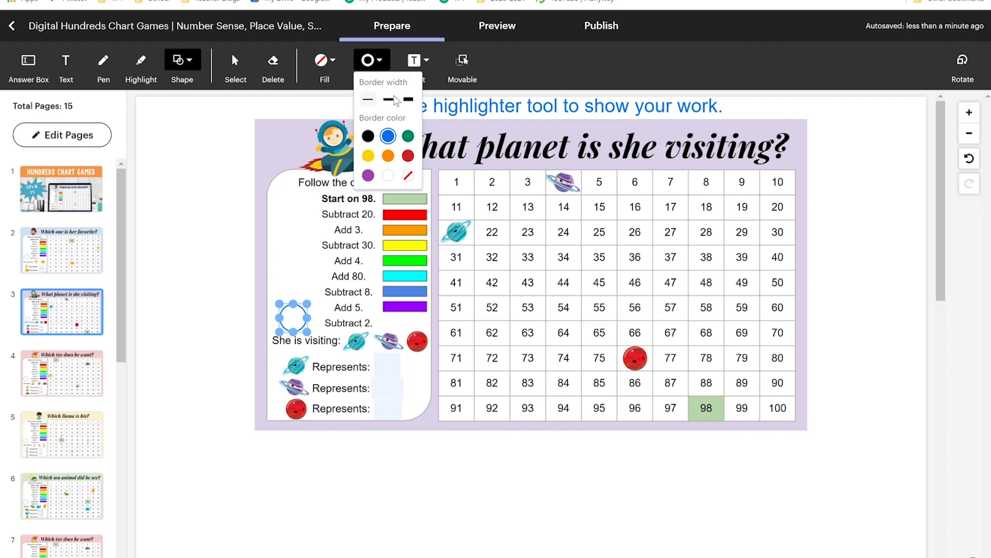
mouse_move(299, 283)
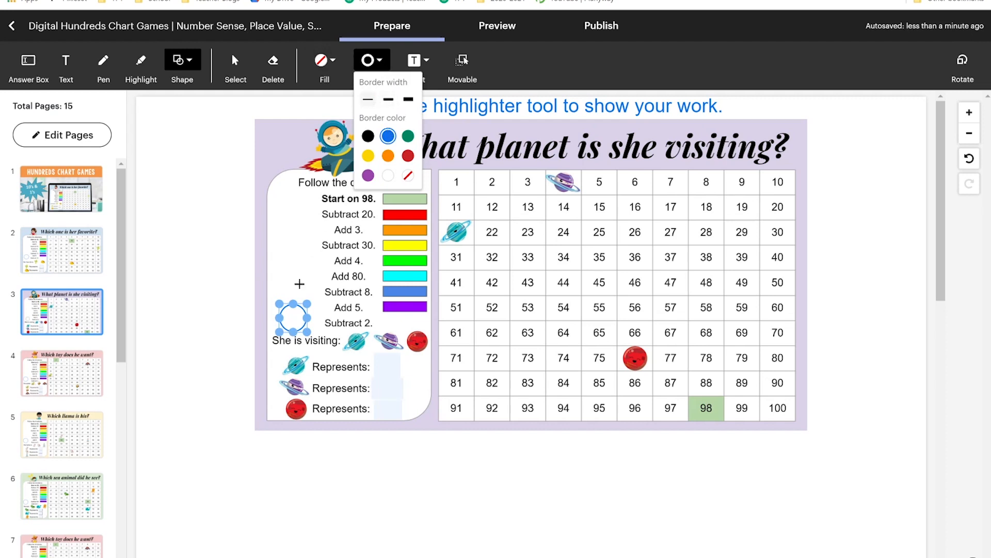
click(234, 63)
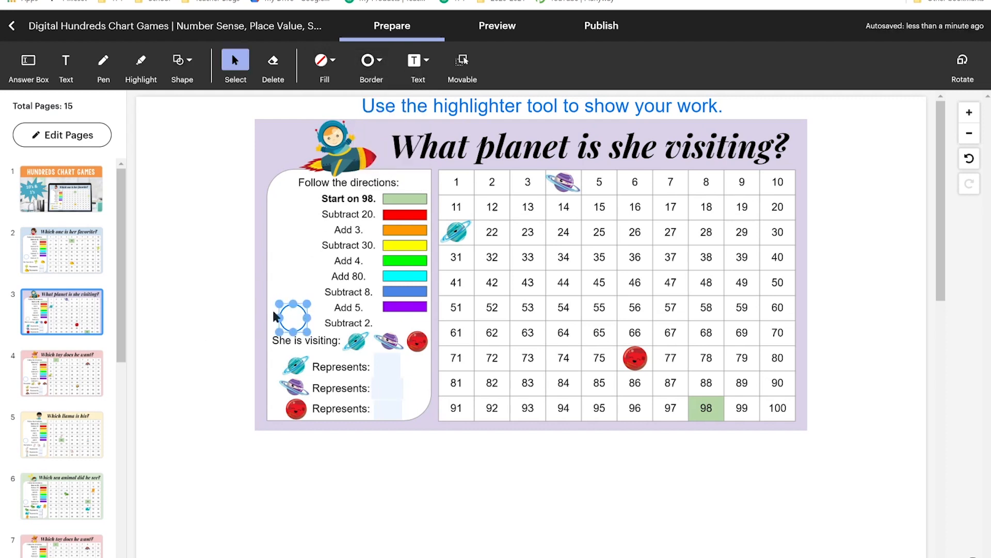
mouse_move(327, 206)
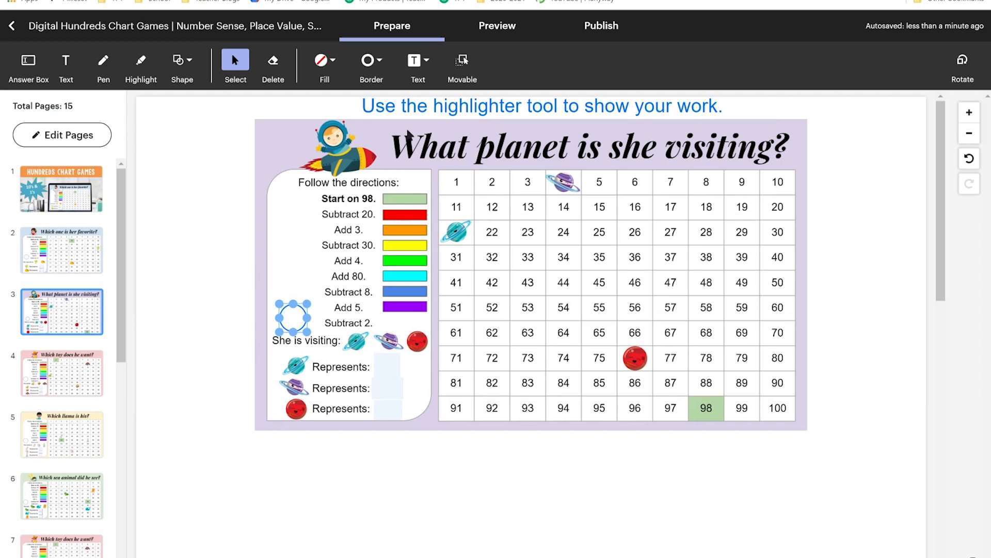
click(497, 25)
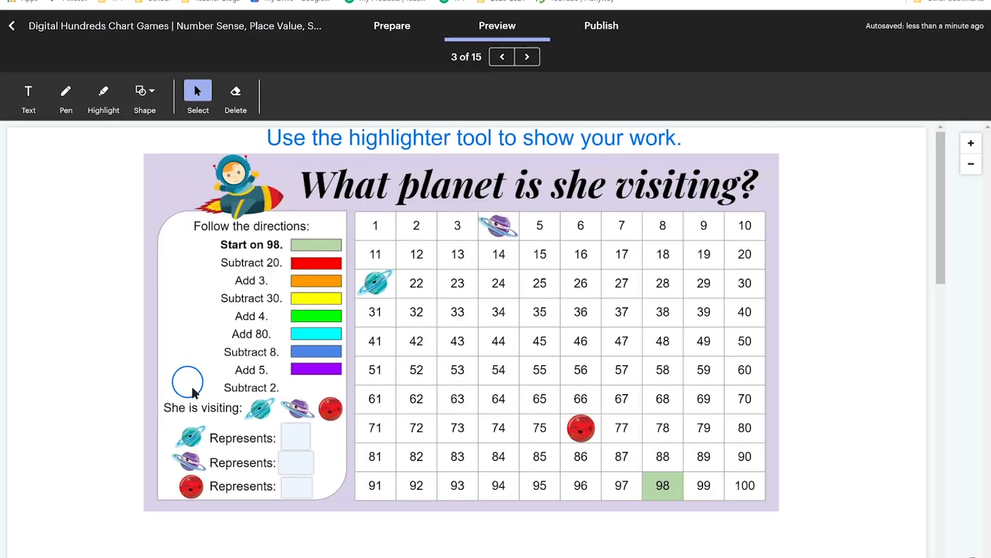
click(187, 383)
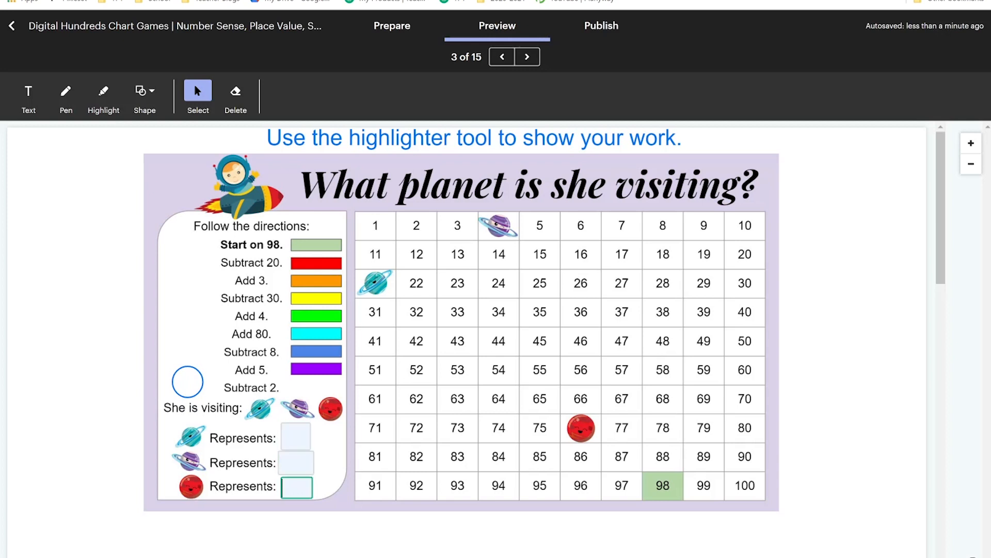
click(296, 437)
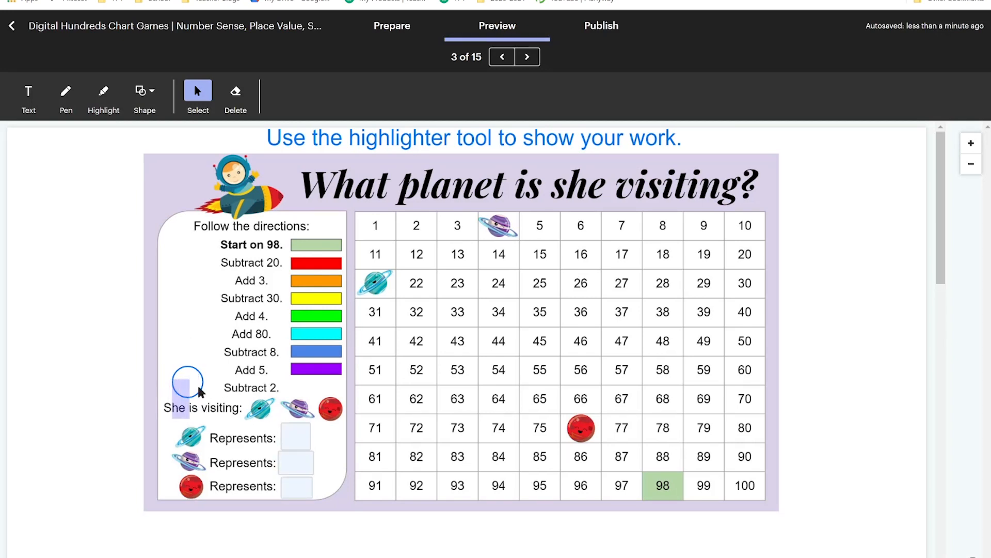
click(392, 26)
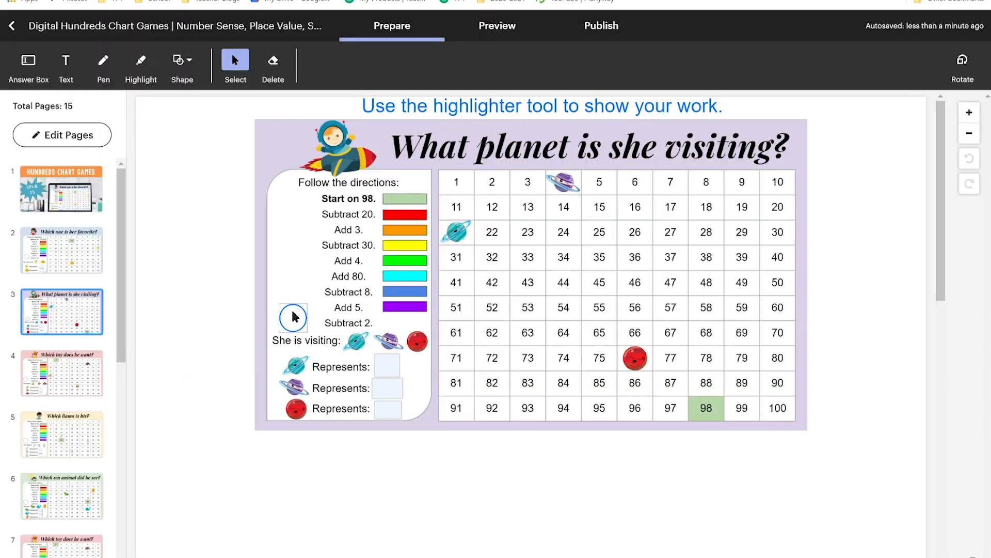
Set the blue circle to Movable and test dragging it onto the teal planet in Preview
click(292, 316)
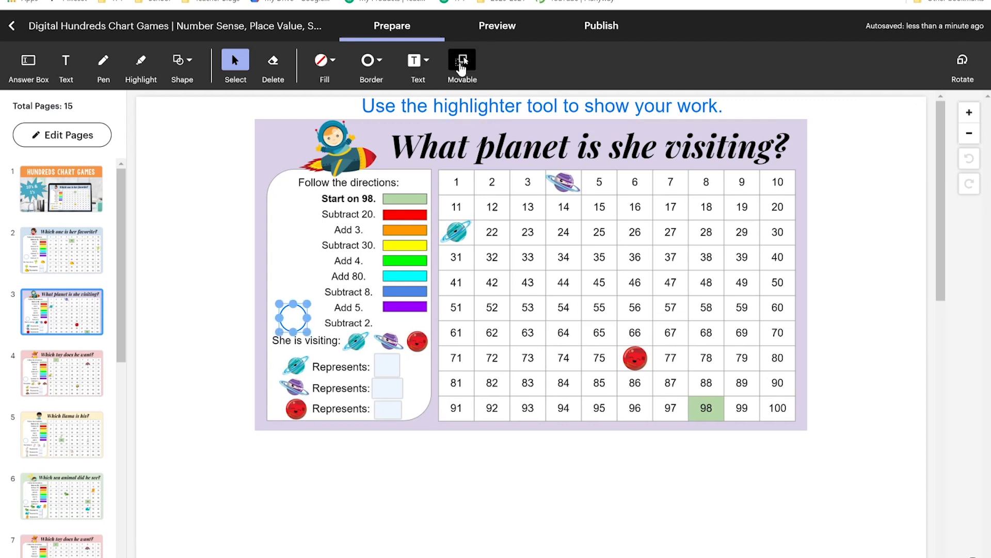
click(461, 65)
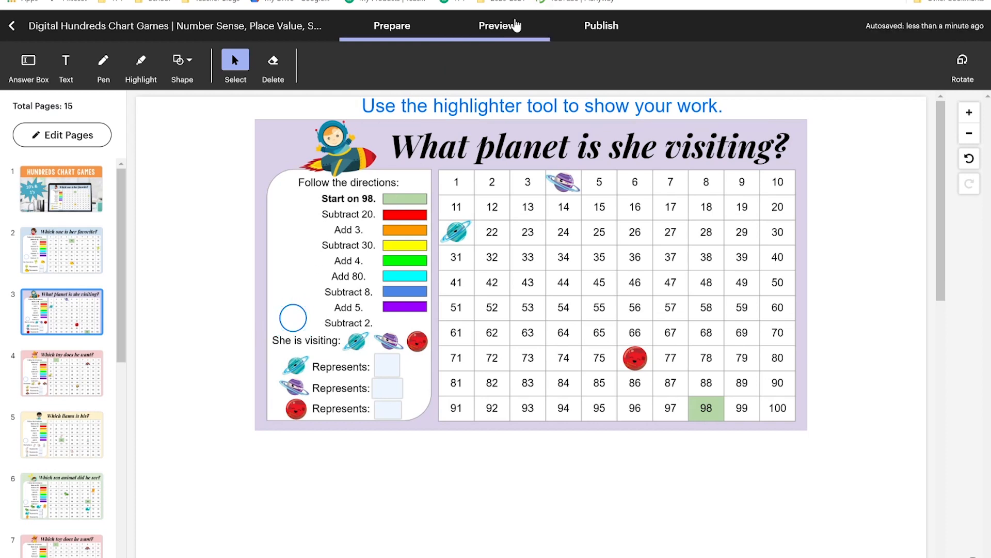
click(496, 25)
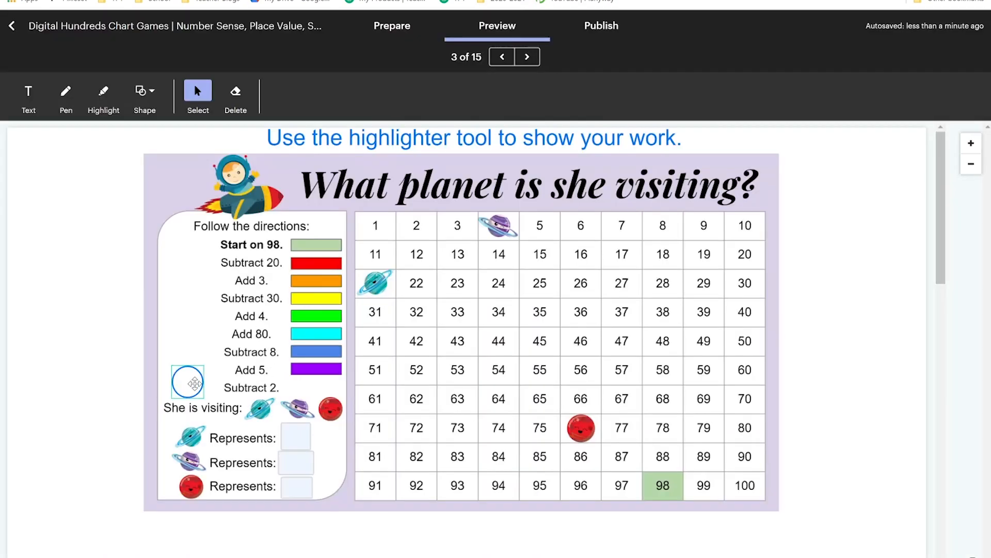
drag(187, 383, 256, 409)
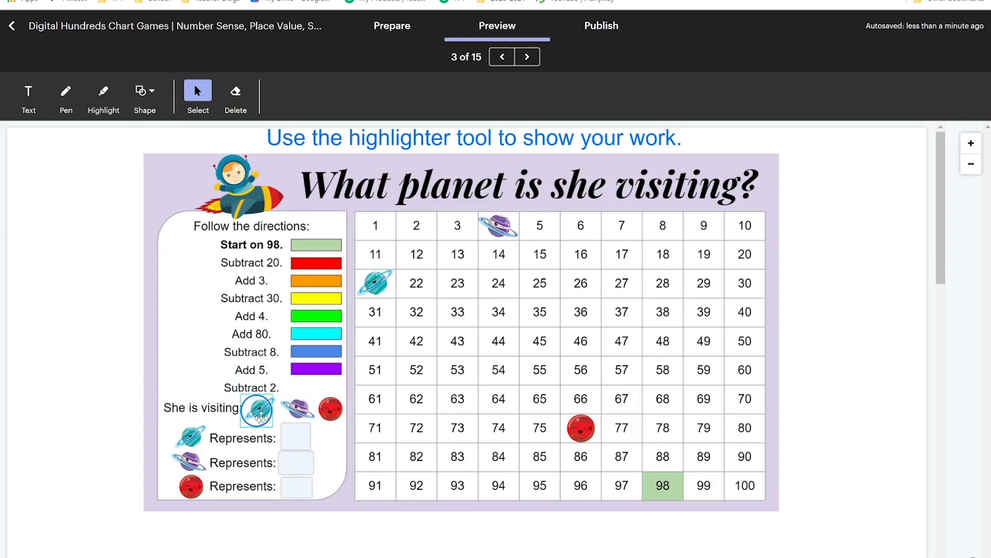
drag(256, 408, 189, 372)
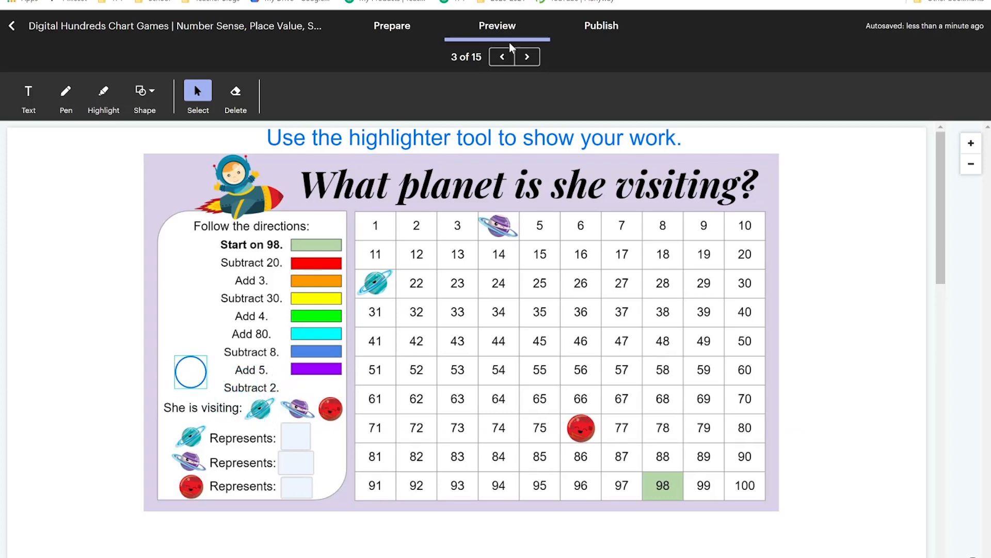
click(391, 25)
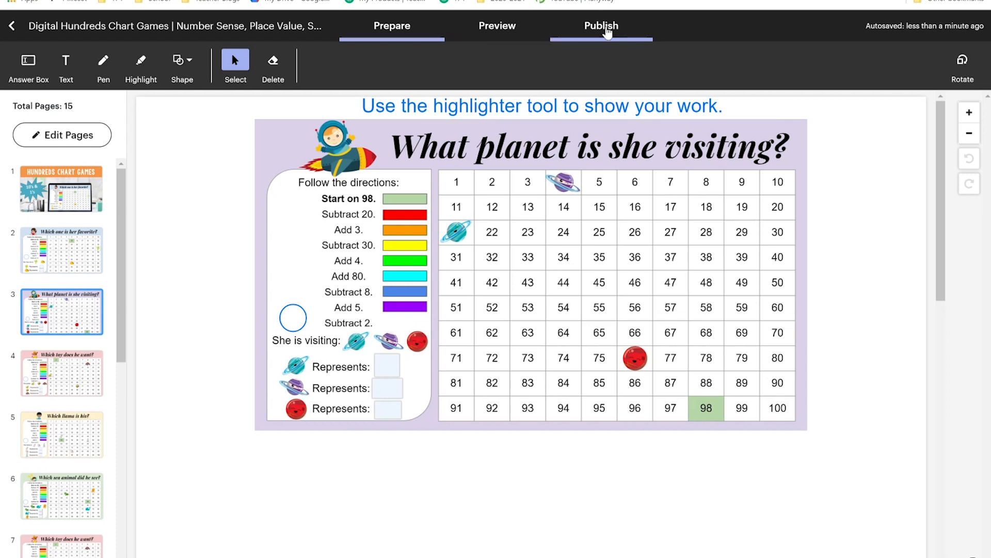
Publish the latest changes to the Hundreds Chart Games activity
click(599, 26)
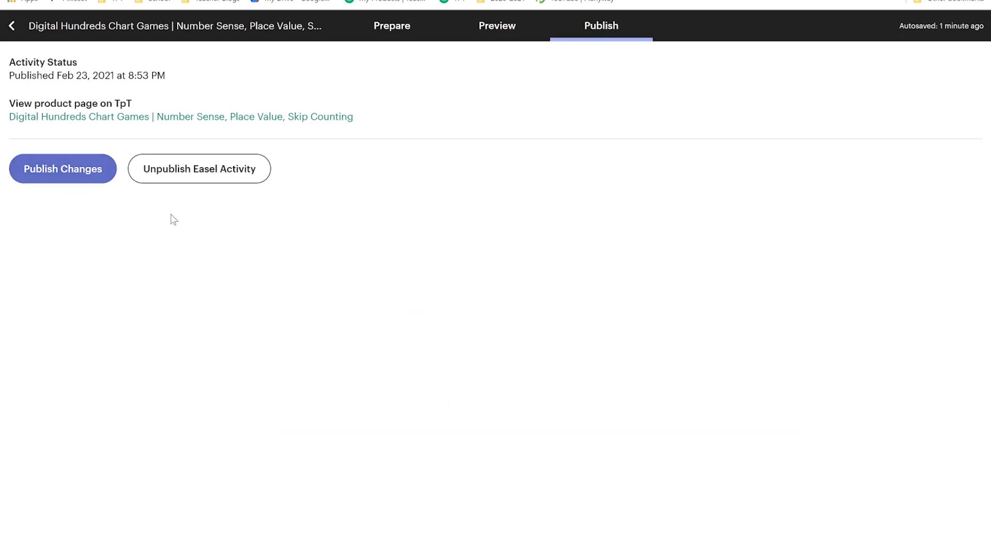
mouse_move(199, 169)
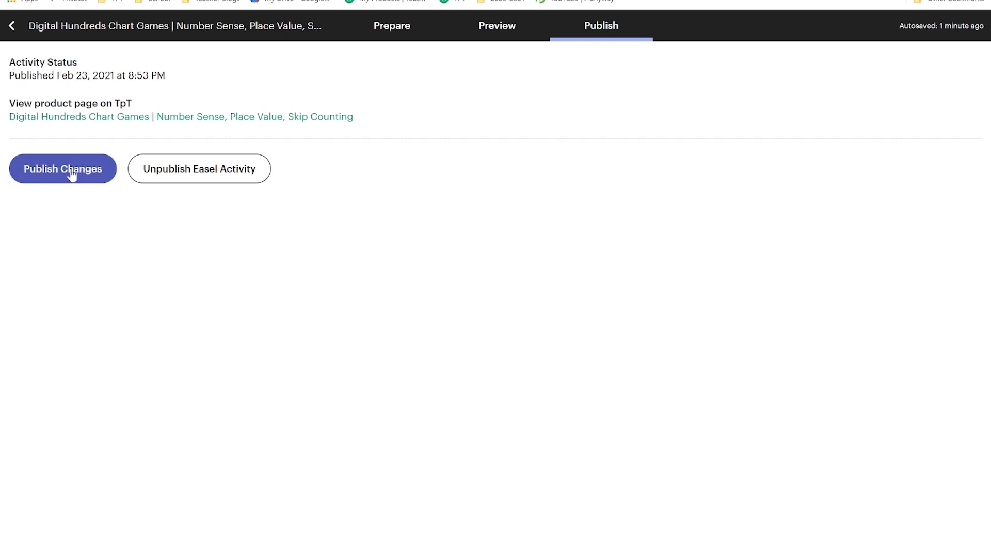
click(62, 168)
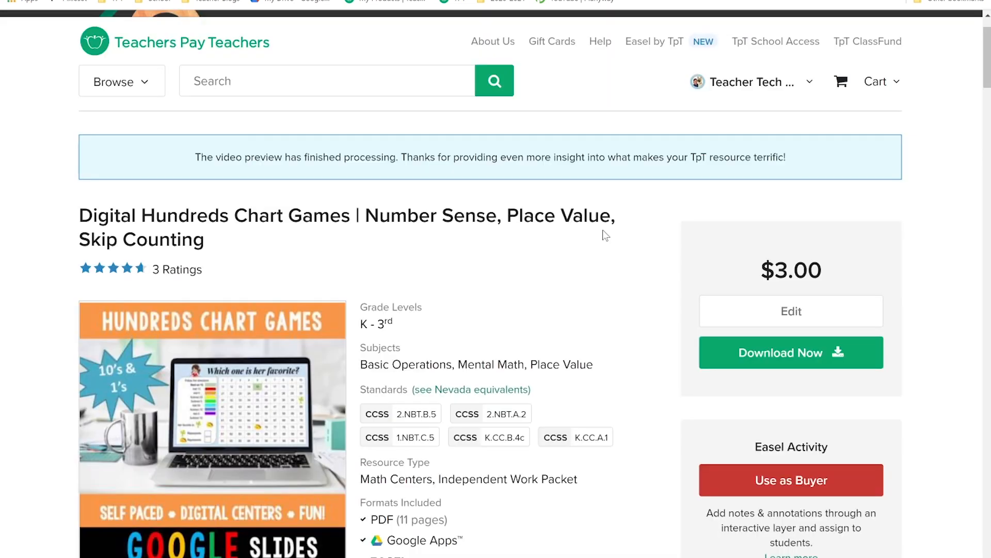
Scroll the product page to Formats Included and show the SCRIBBLE! preview image
scroll(down, 3)
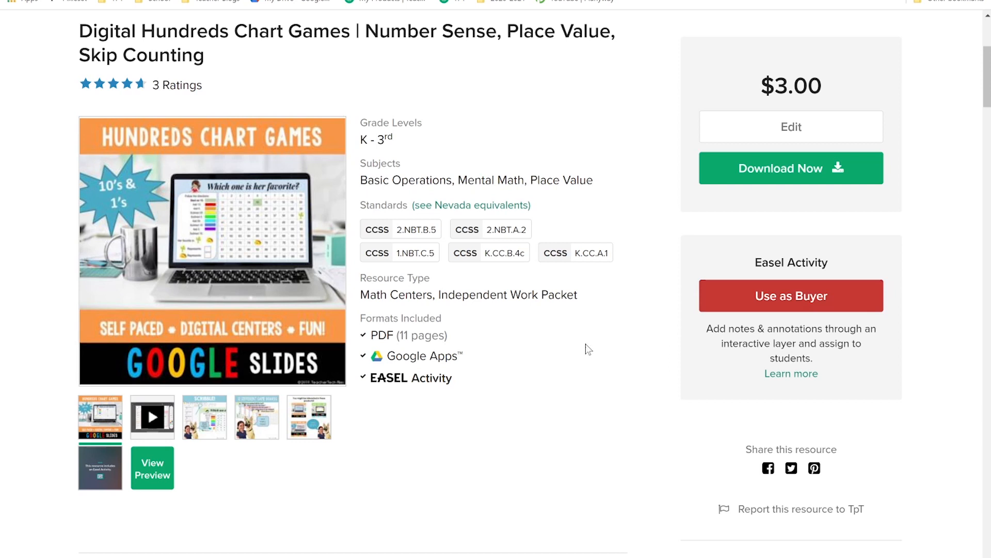
mouse_move(410, 378)
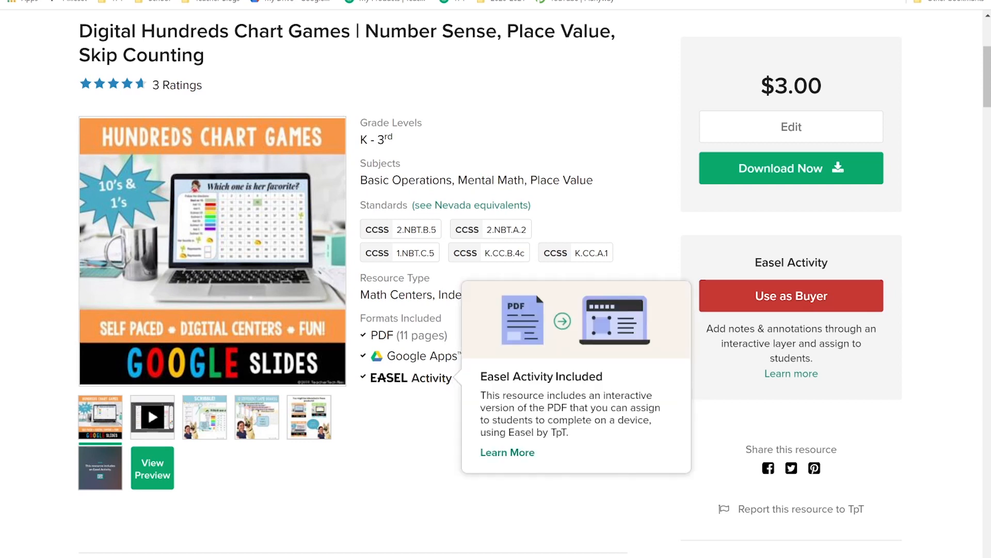
mouse_move(558, 372)
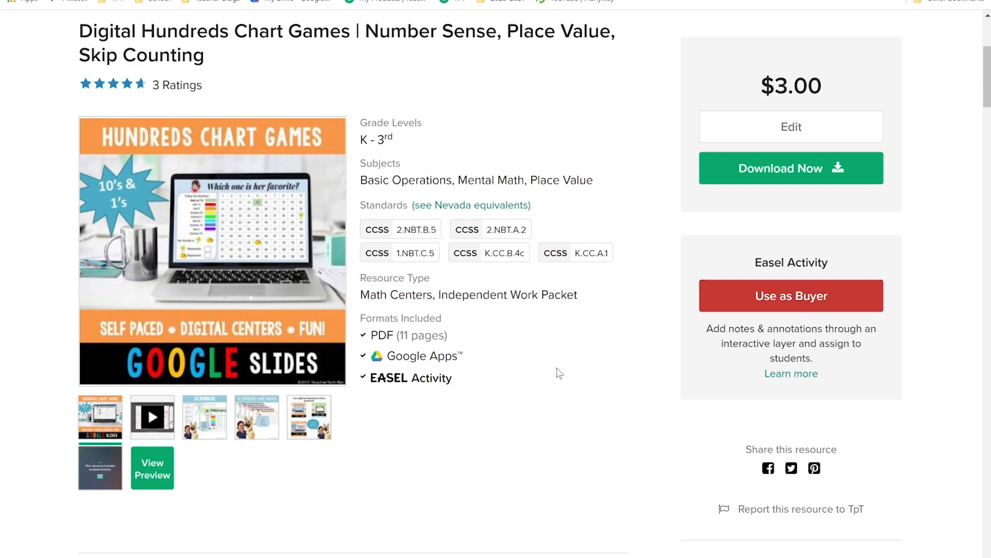
mouse_move(545, 352)
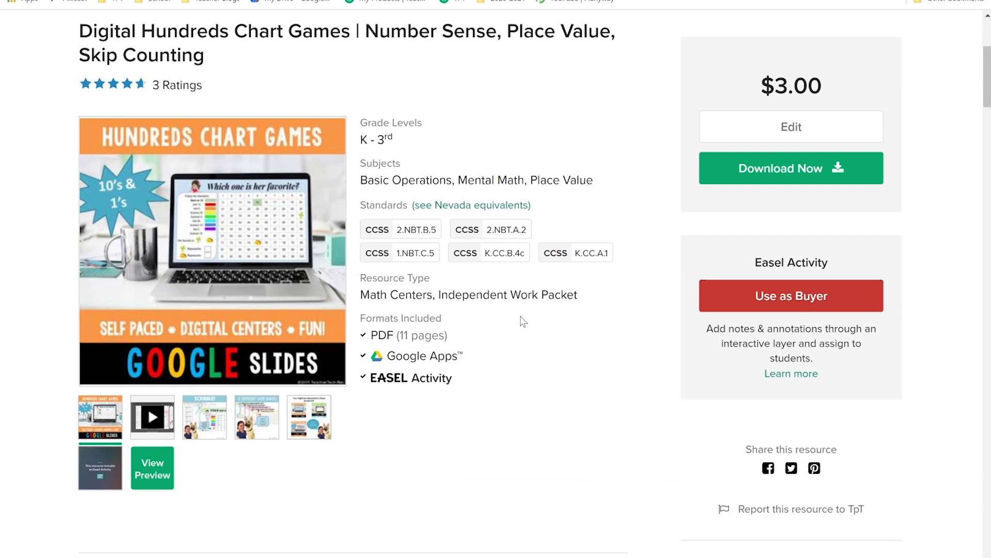
mouse_move(466, 363)
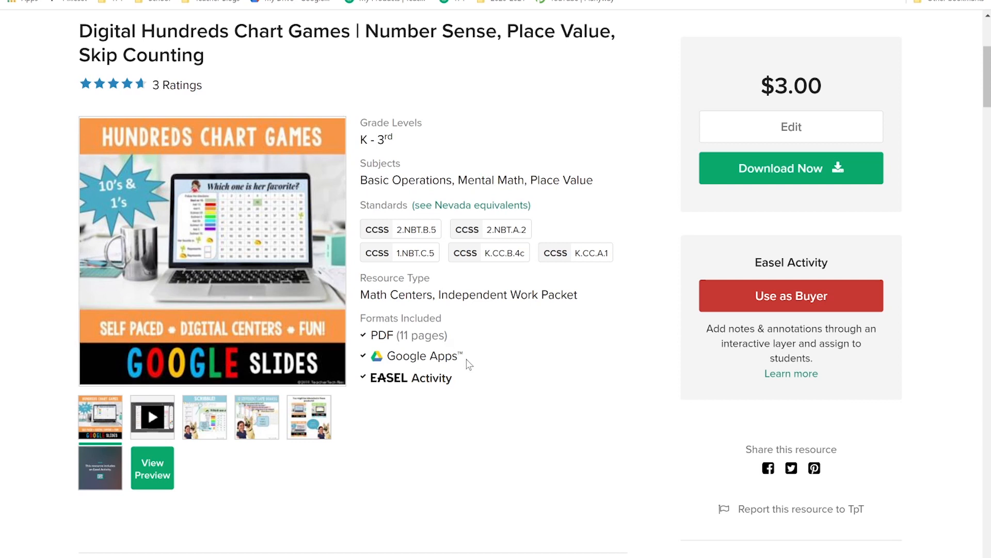
mouse_move(409, 378)
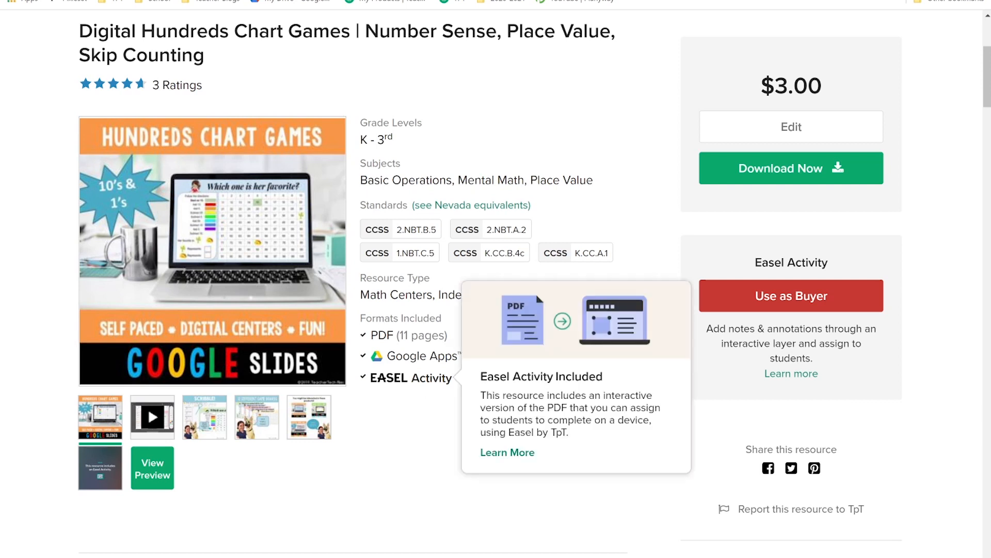
mouse_move(239, 453)
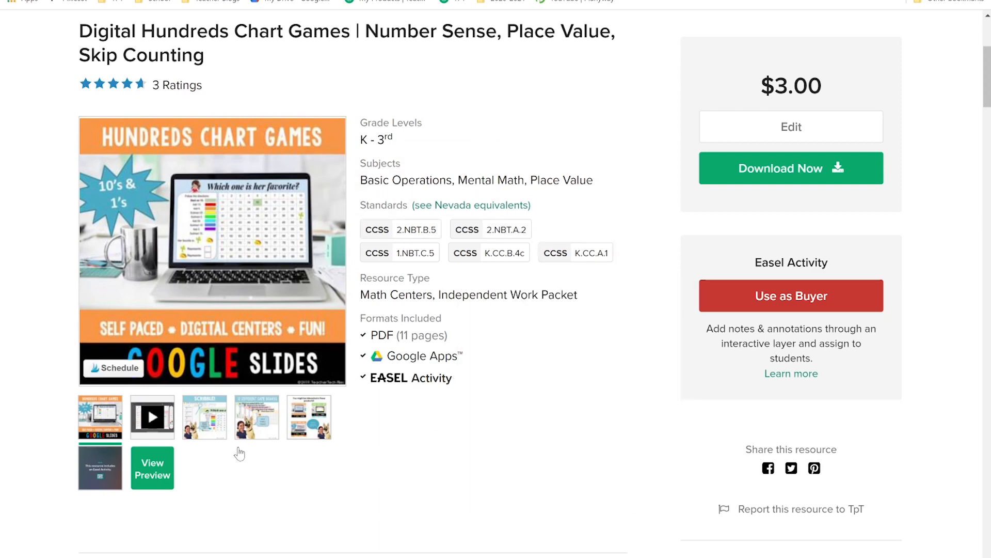
click(204, 417)
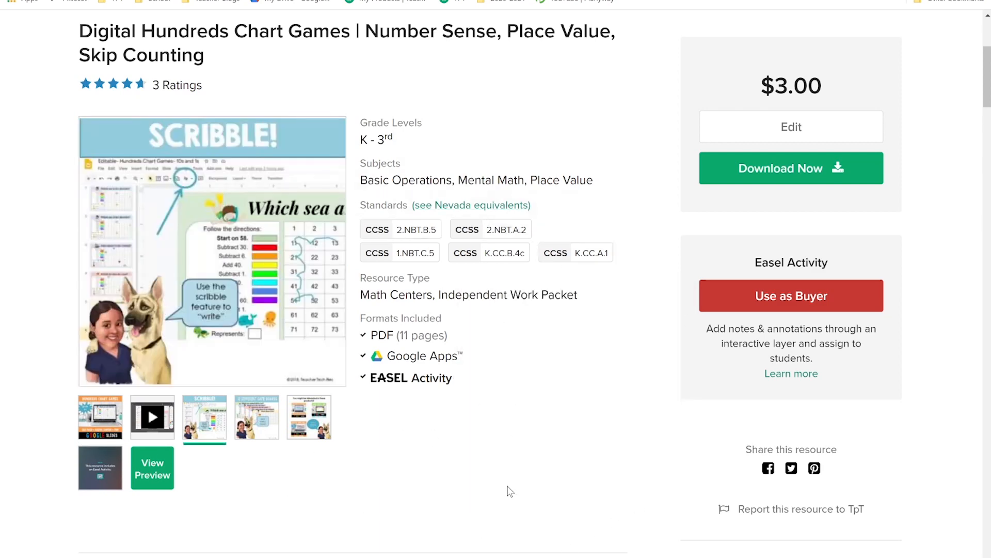